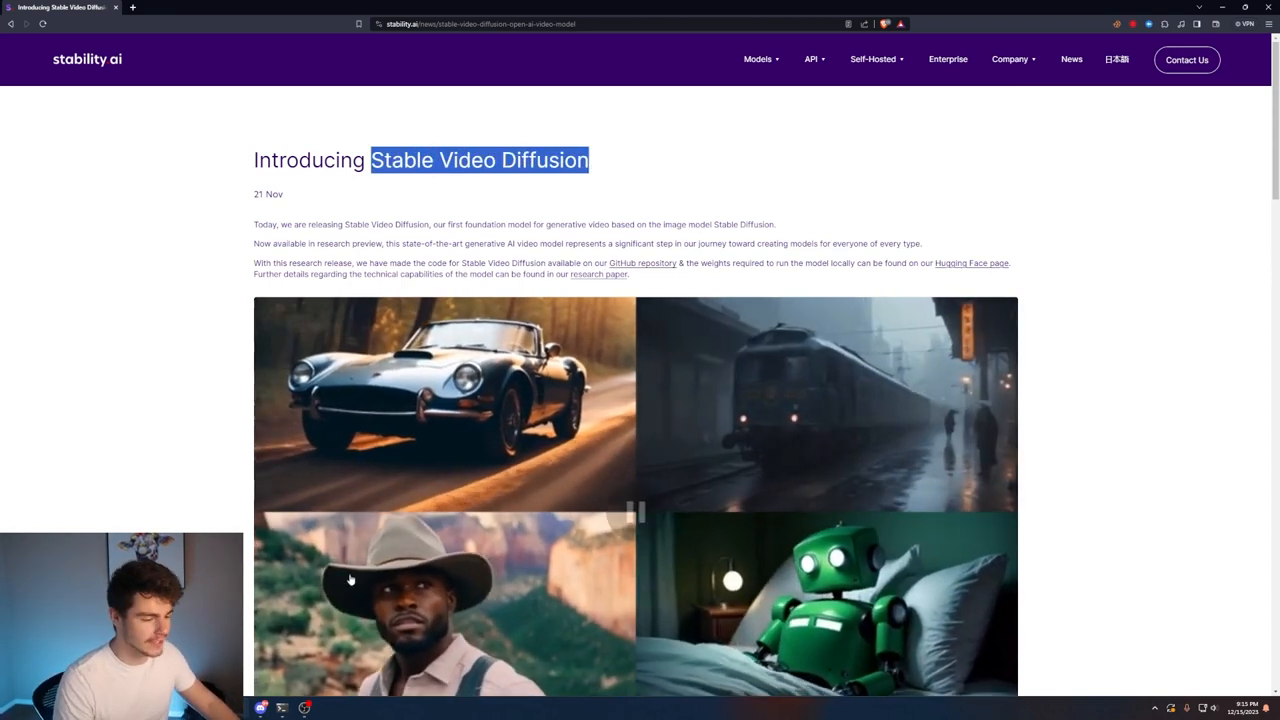
Step: Play the Stable Video Diffusion sample clips and scroll down to the competitor win-rate charts
{"action": "scroll", "scroll_direction": "up", "scroll_amount": 3}
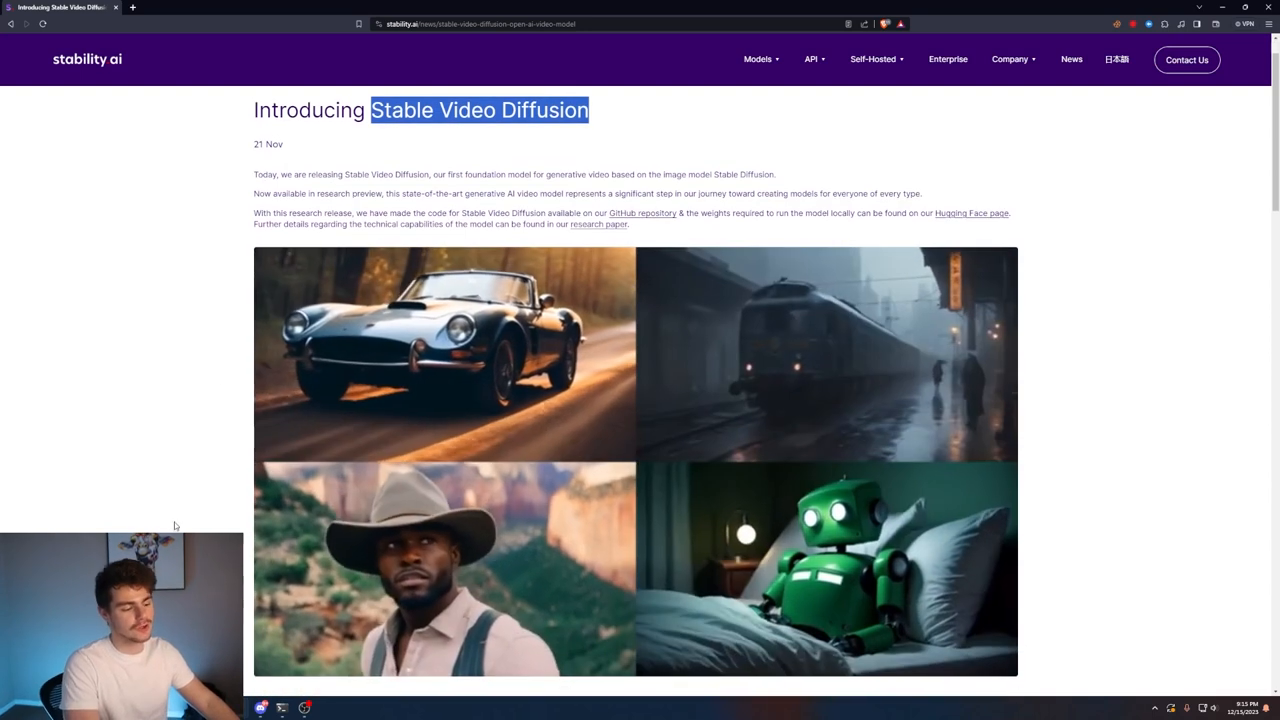
{"action": "left_click", "coordinate": [635, 461]}
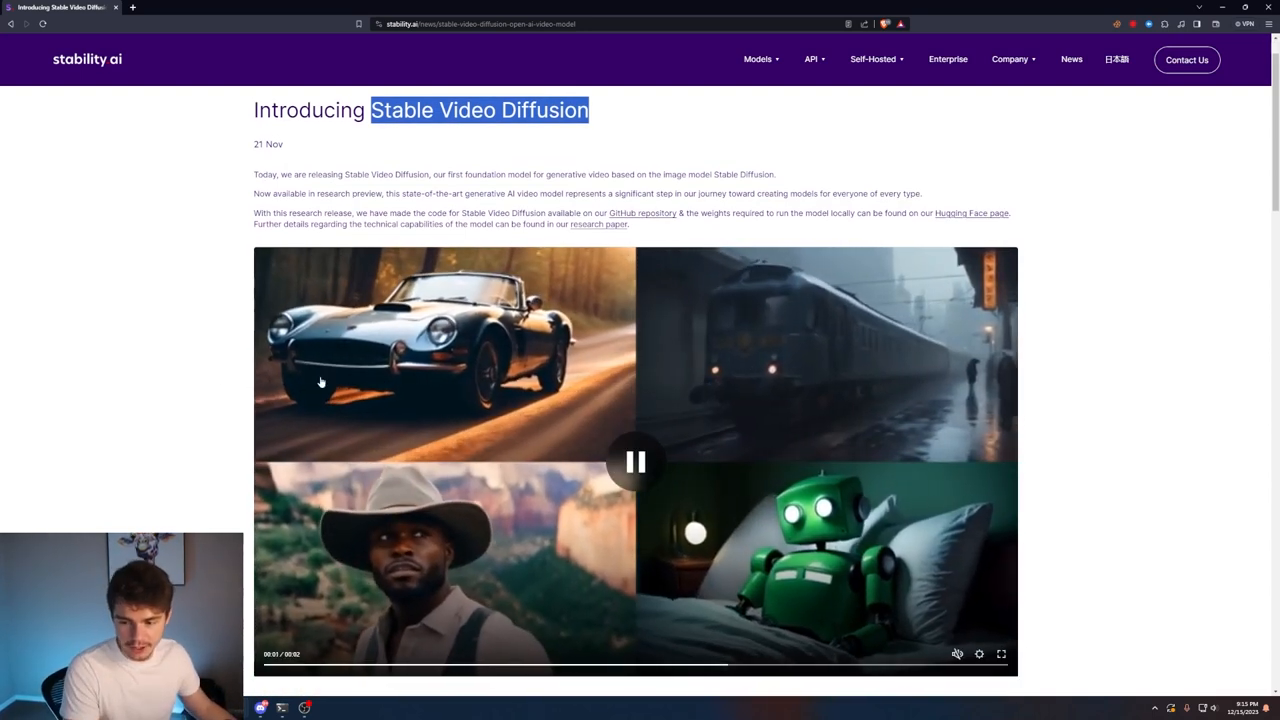
{"action": "scroll", "scroll_direction": "down", "scroll_amount": 3}
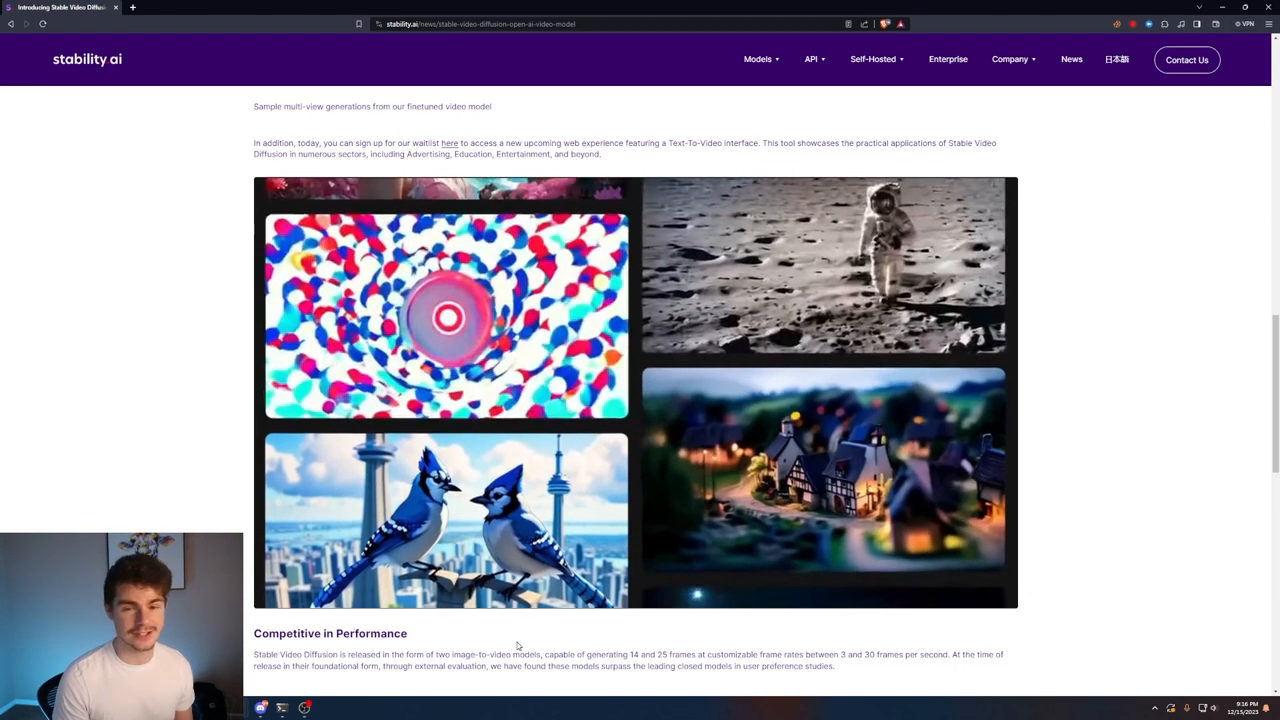
{"action": "scroll", "scroll_direction": "down", "scroll_amount": 3}
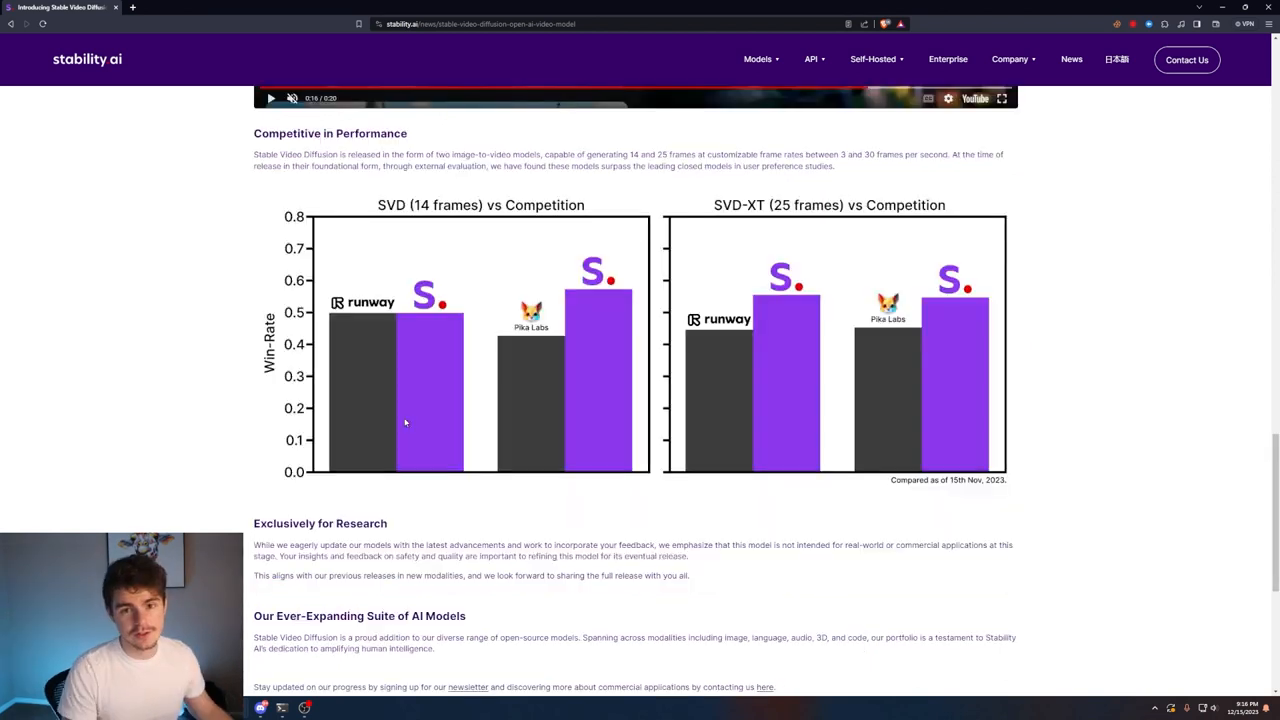
{"action": "mouse_move", "coordinate": [398, 420]}
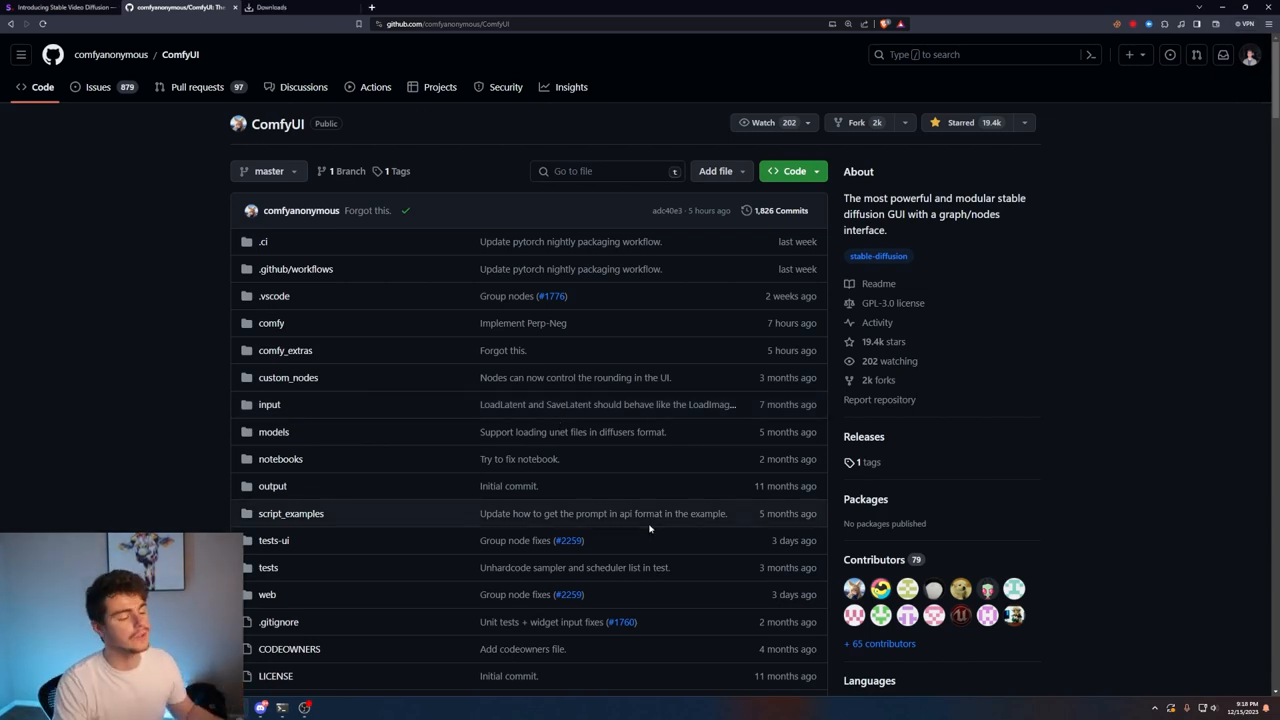
Step: Download the portable Windows ComfyUI build from the README's 'Direct link to download'
{"action": "scroll", "scroll_direction": "down", "scroll_amount": 3}
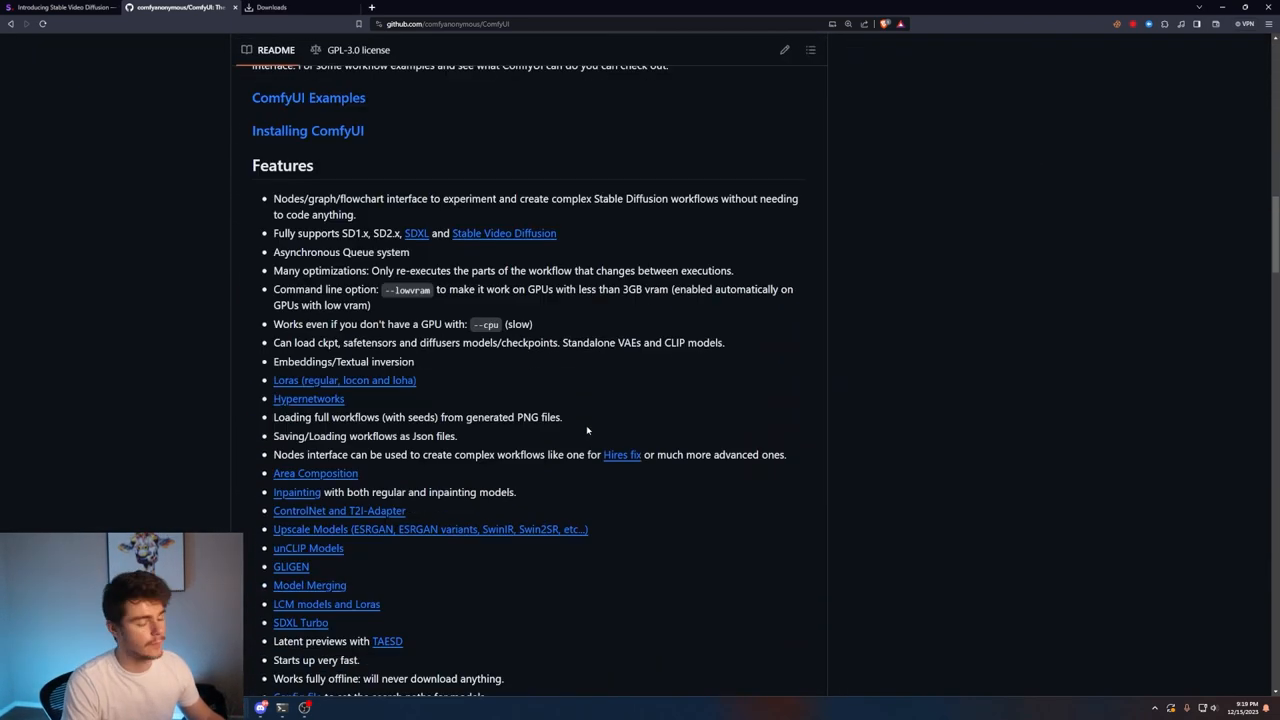
{"action": "scroll", "scroll_direction": "down", "scroll_amount": 3}
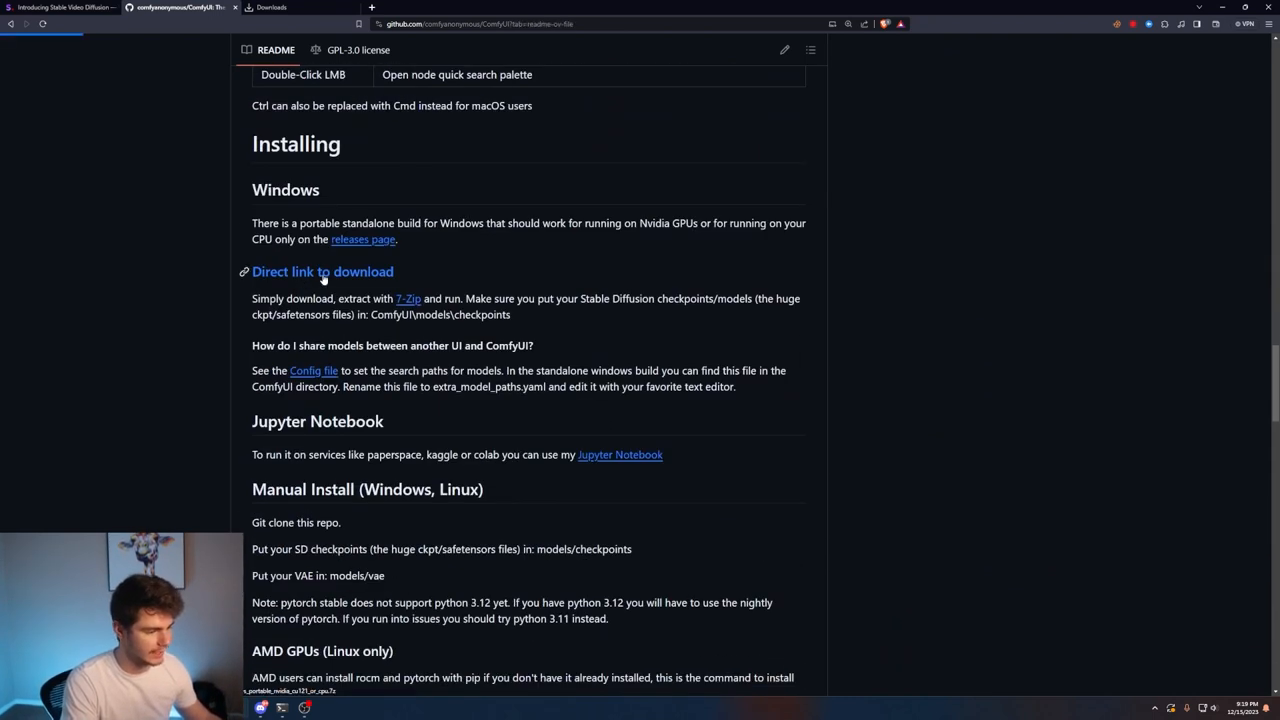
{"action": "left_click", "coordinate": [323, 271]}
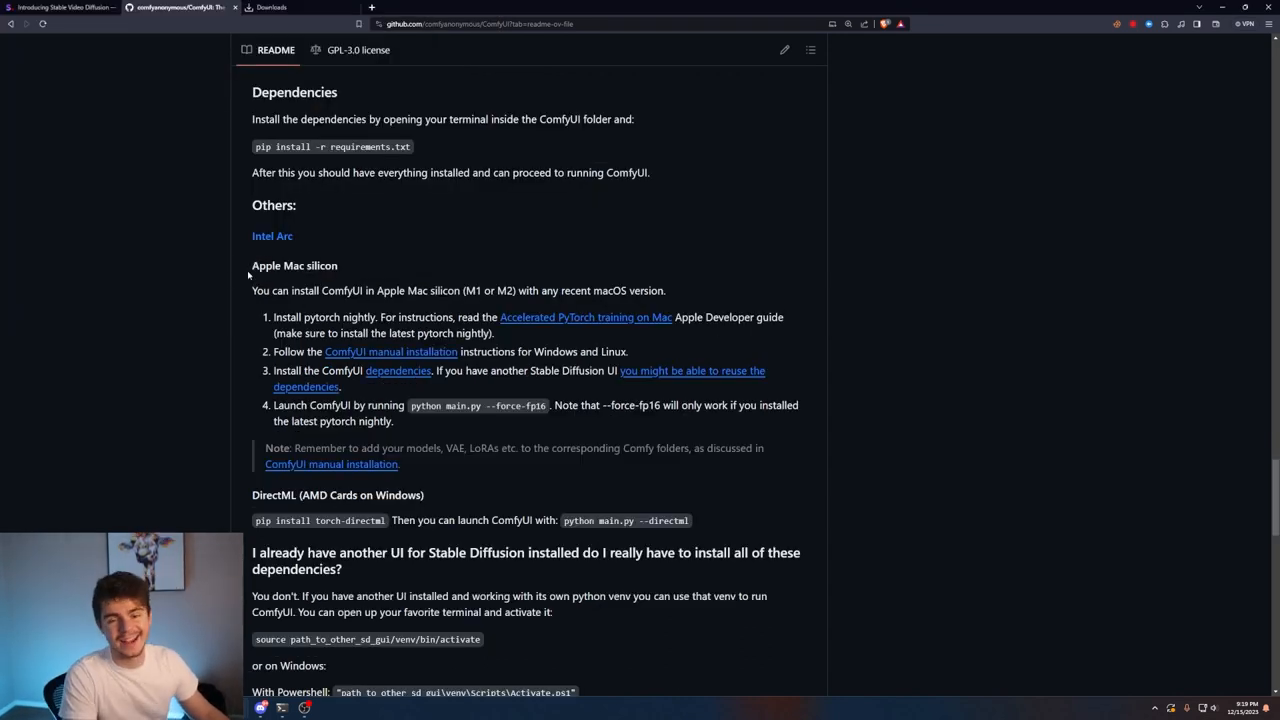
Step: Open the 7-Zip download site linked in the installation instructions
{"action": "scroll", "scroll_direction": "up", "scroll_amount": 3}
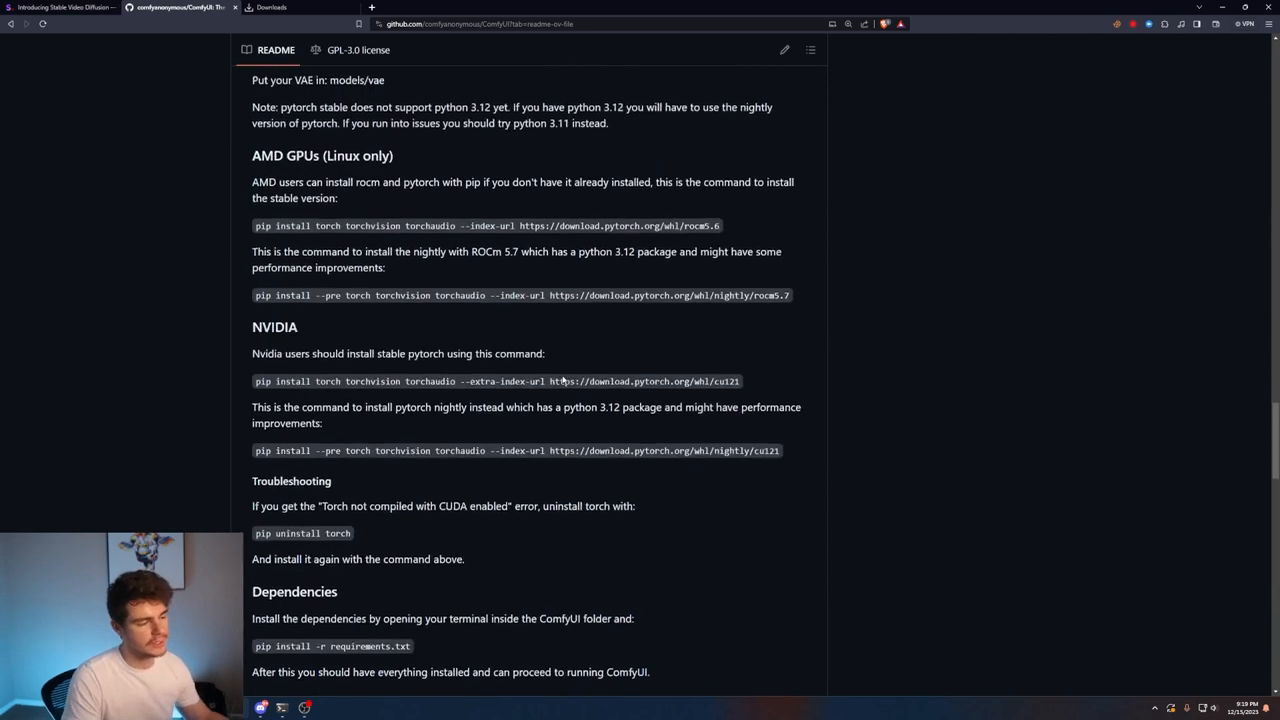
{"action": "scroll", "scroll_direction": "up", "scroll_amount": 3}
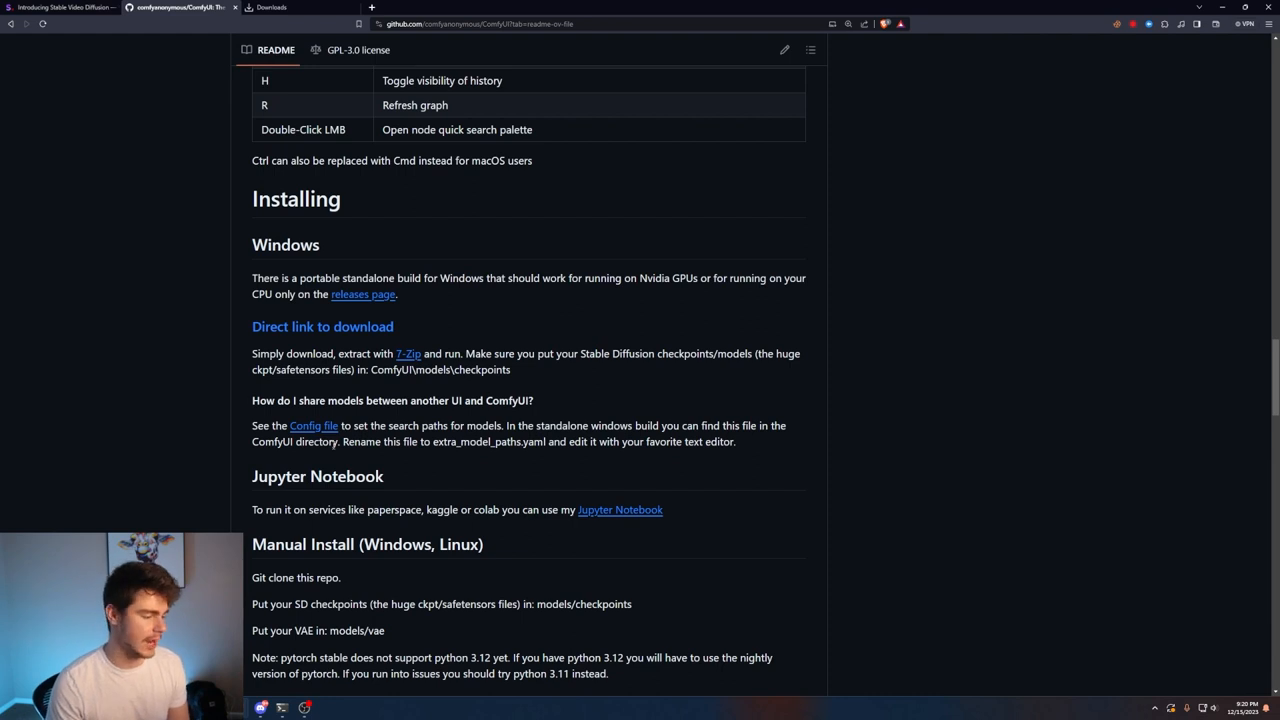
{"action": "left_click", "coordinate": [408, 353]}
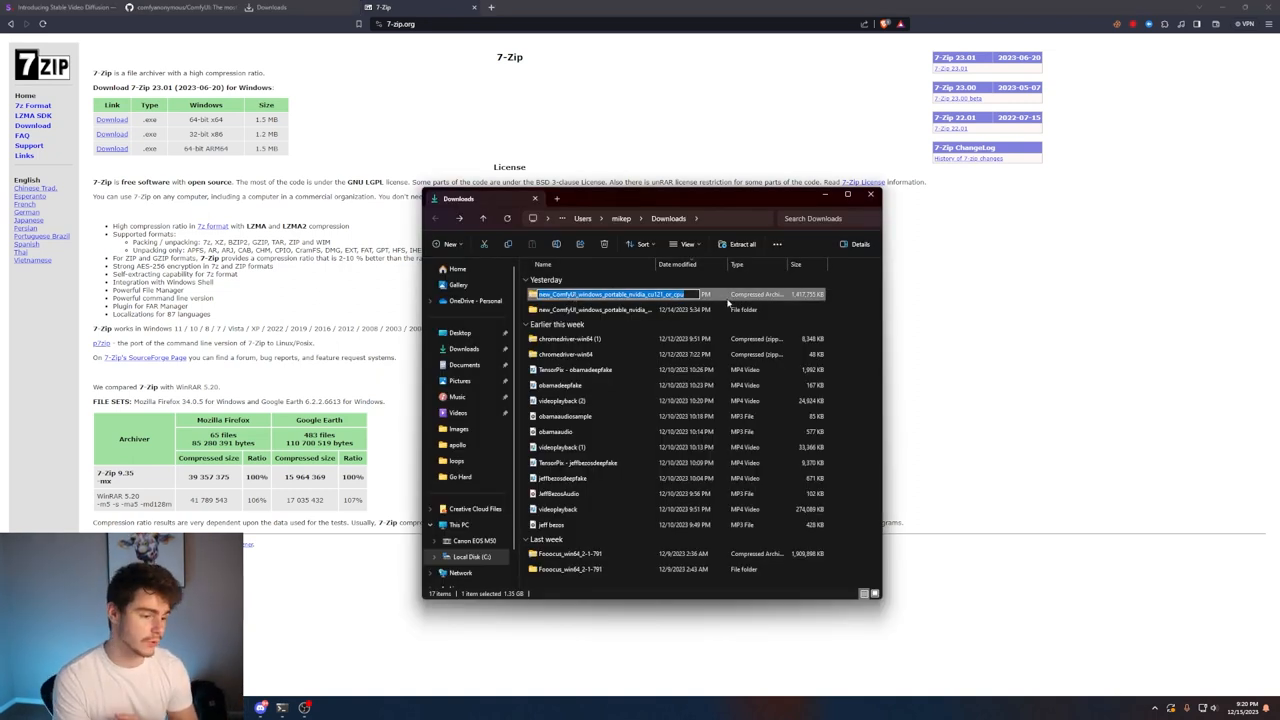
Step: Extract the ComfyUI .7z archive with 7-Zip and select the NVIDIA GPU launch script inside
{"action": "right_click", "coordinate": [611, 294]}
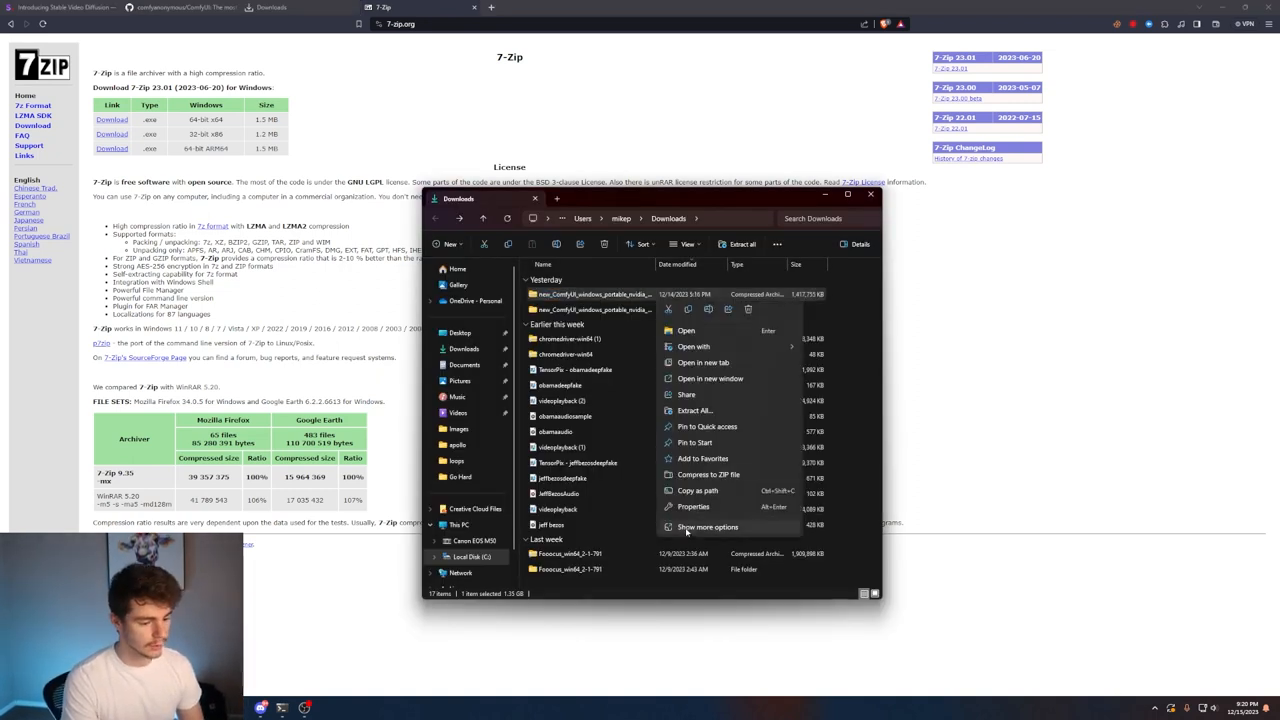
{"action": "left_click", "coordinate": [681, 373]}
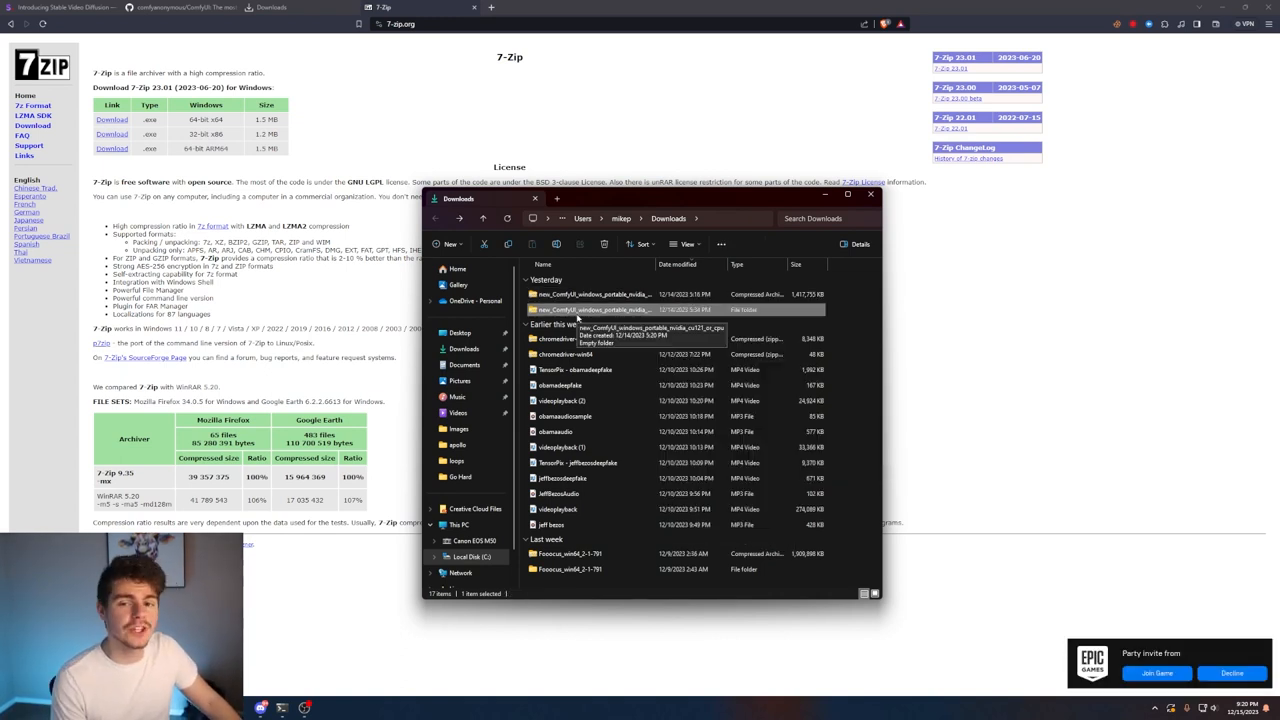
{"action": "double_click", "coordinate": [592, 309]}
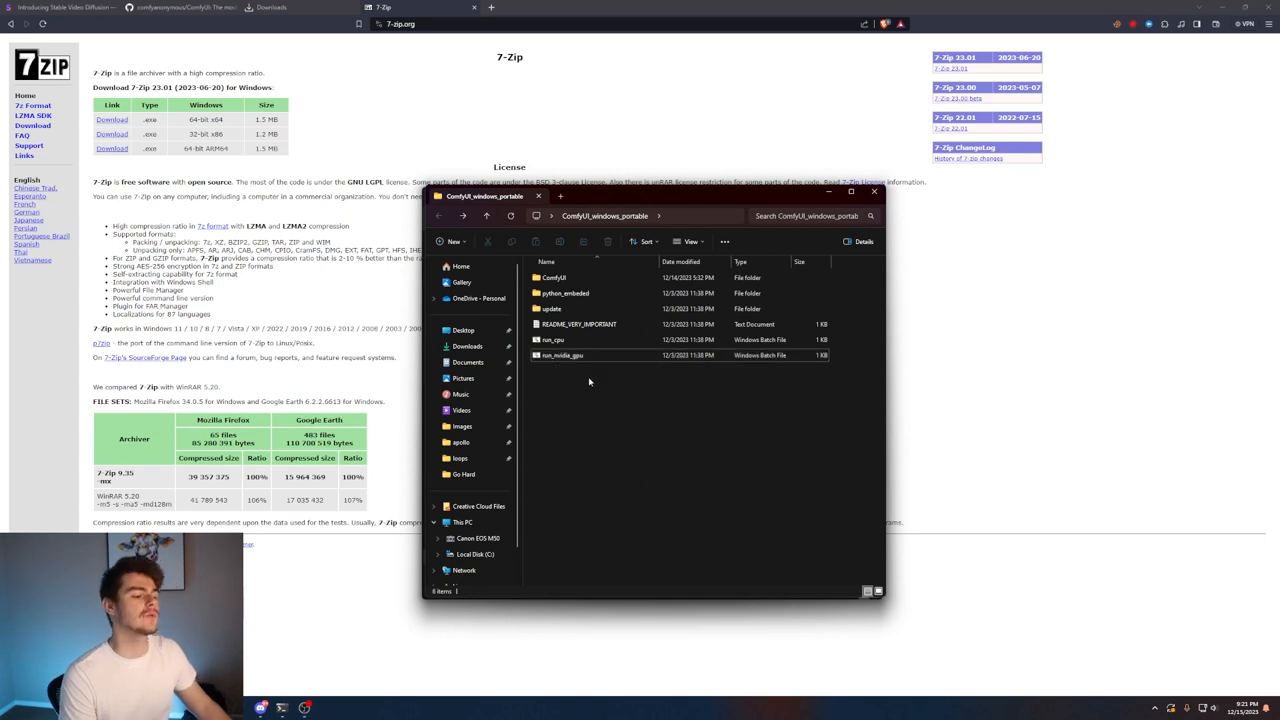
{"action": "left_click", "coordinate": [560, 339]}
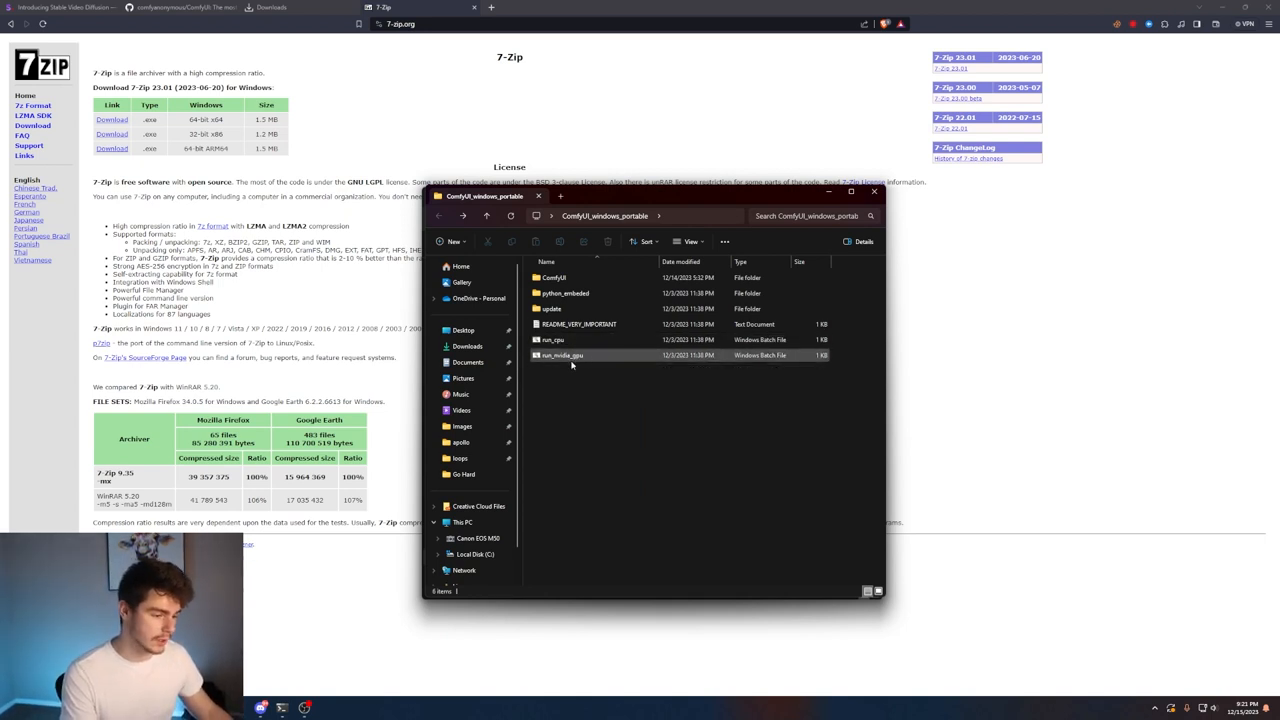
{"action": "mouse_move", "coordinate": [632, 369]}
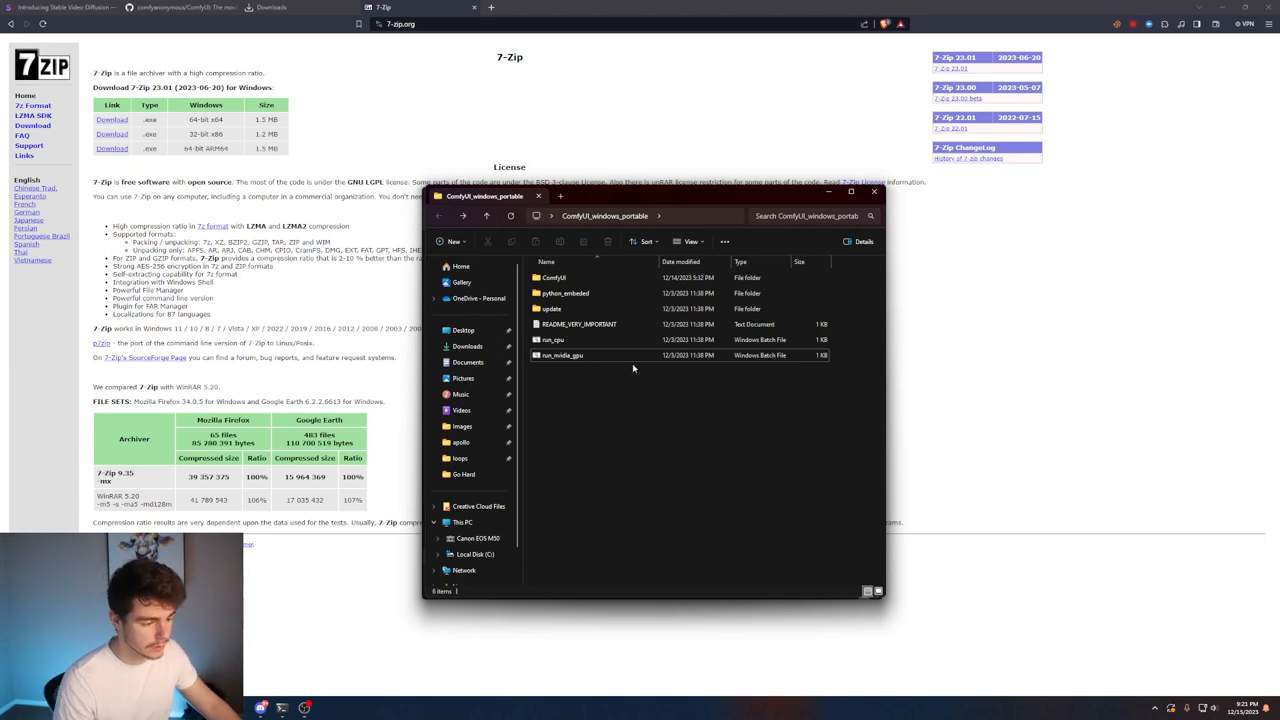
{"action": "left_click", "coordinate": [562, 355]}
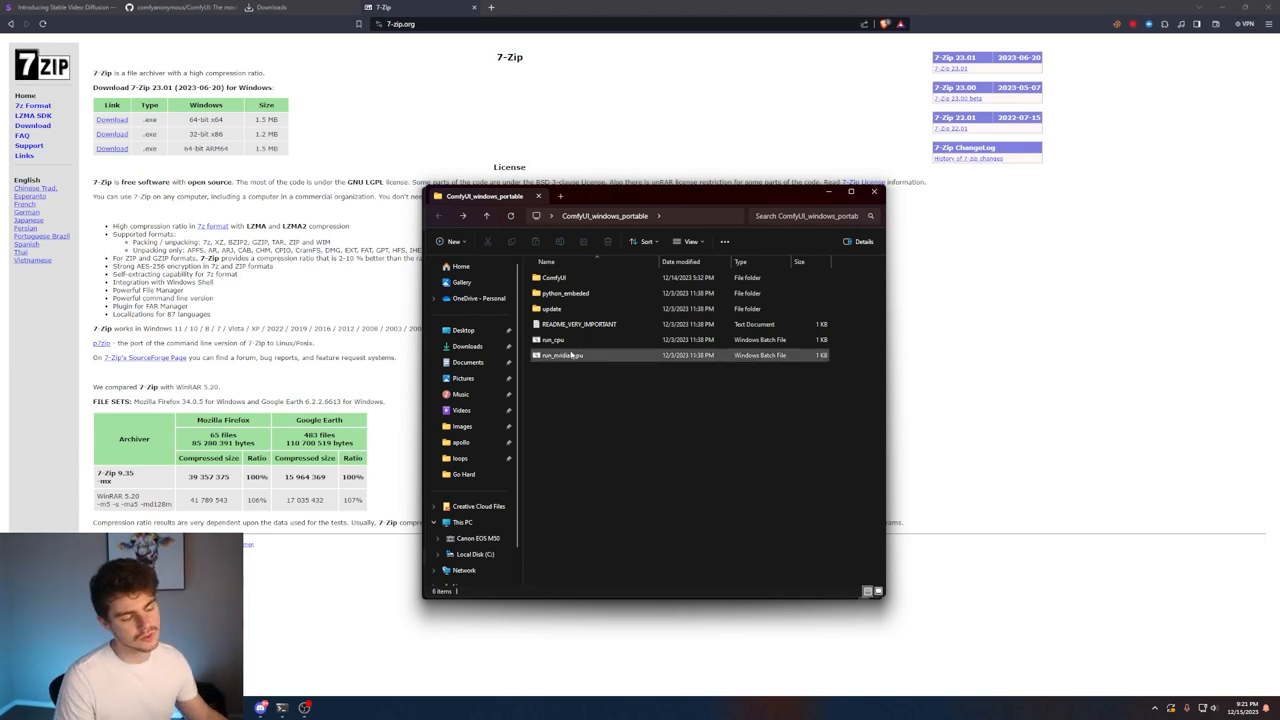
{"action": "mouse_move", "coordinate": [553, 339]}
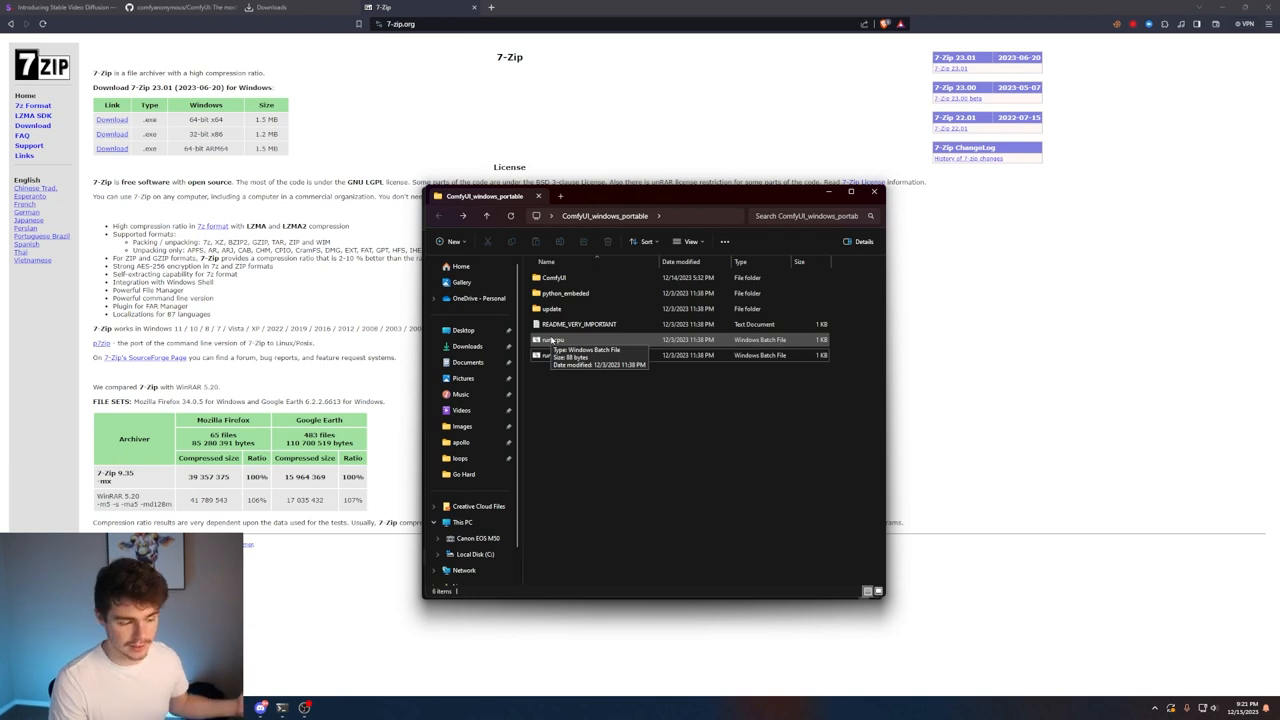
{"action": "mouse_move", "coordinate": [604, 385]}
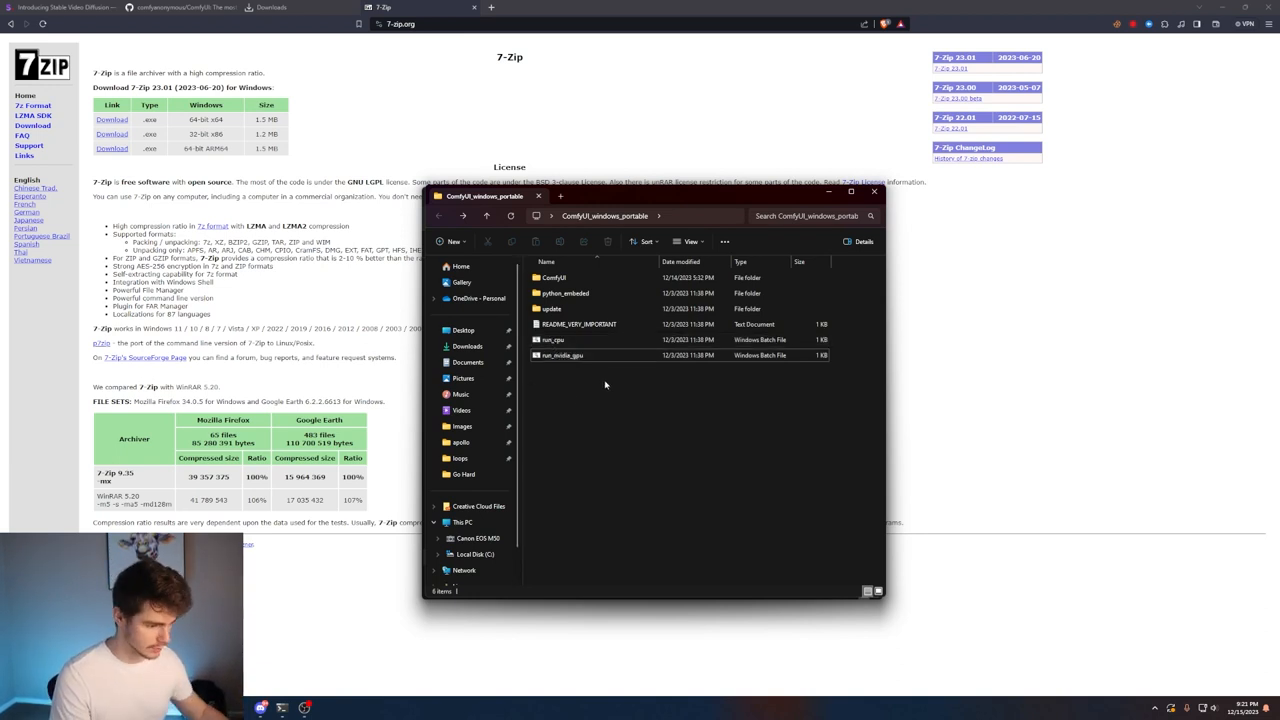
Step: Launch run_nvidia_gpu.bat and switch to the browser tab showing the SVD workflow
{"action": "double_click", "coordinate": [562, 355]}
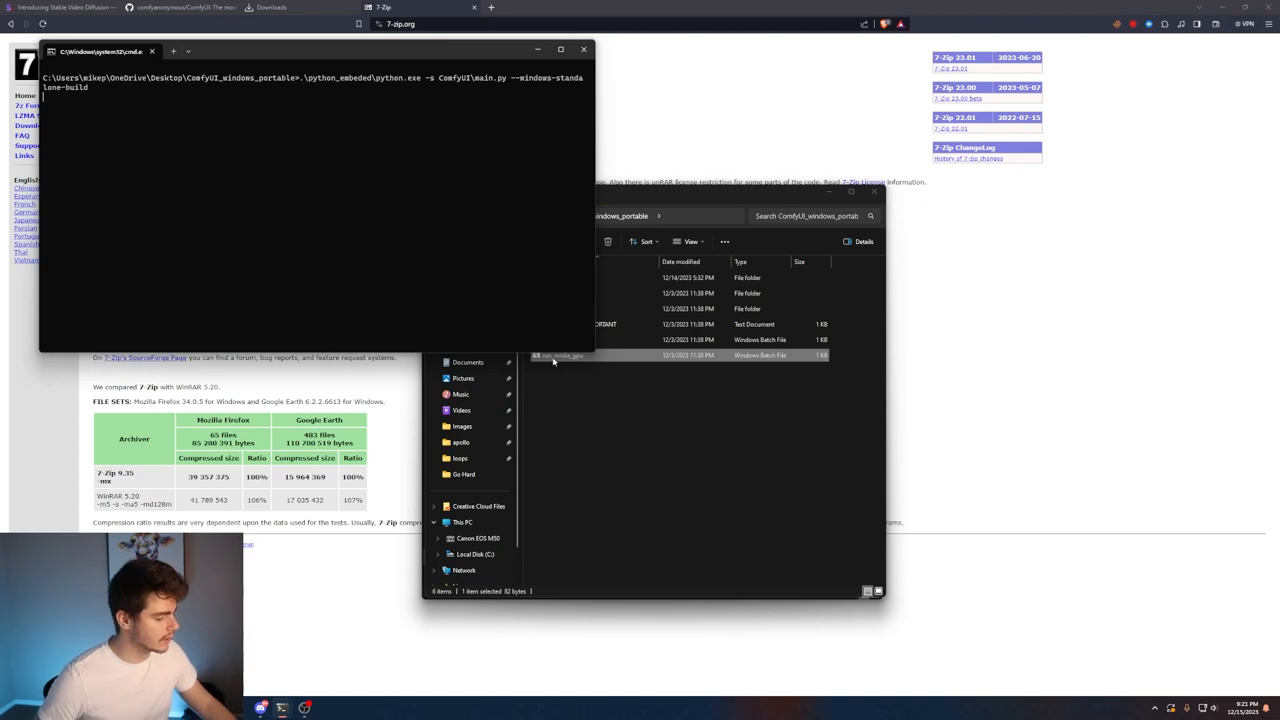
{"action": "left_click", "coordinate": [540, 7]}
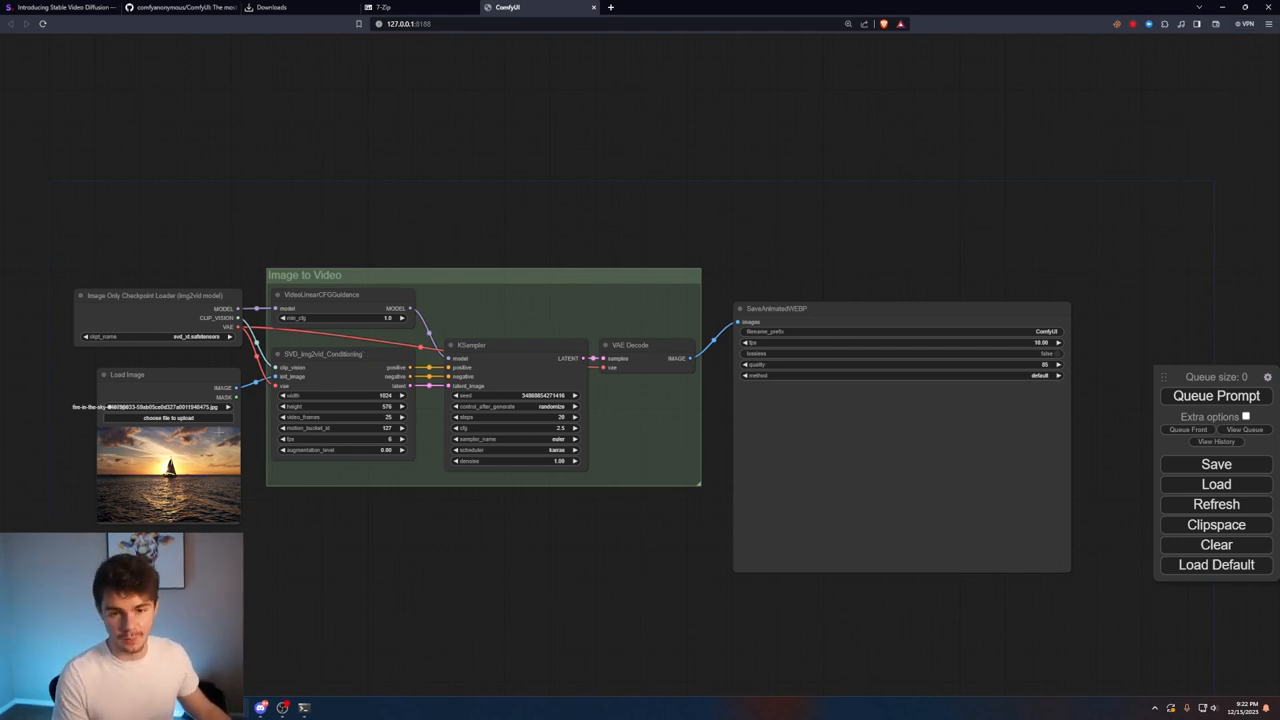
{"action": "left_click", "coordinate": [655, 7]}
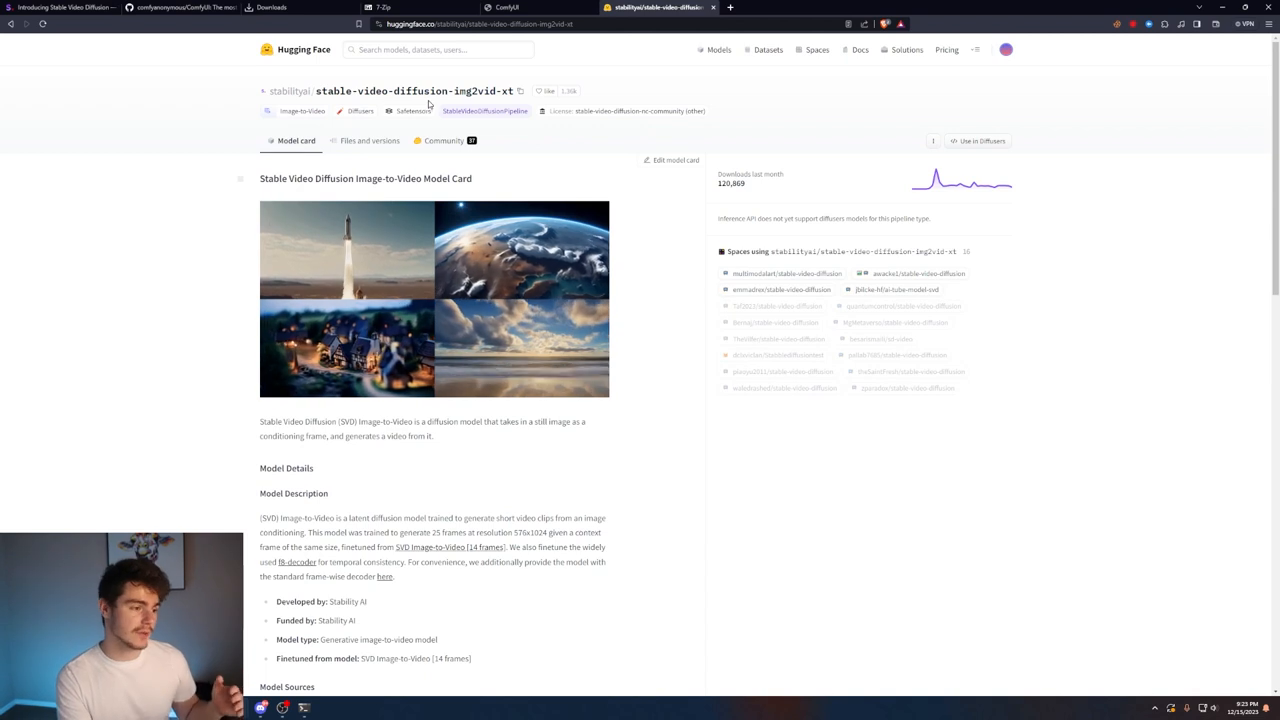
{"action": "mouse_move", "coordinate": [592, 145]}
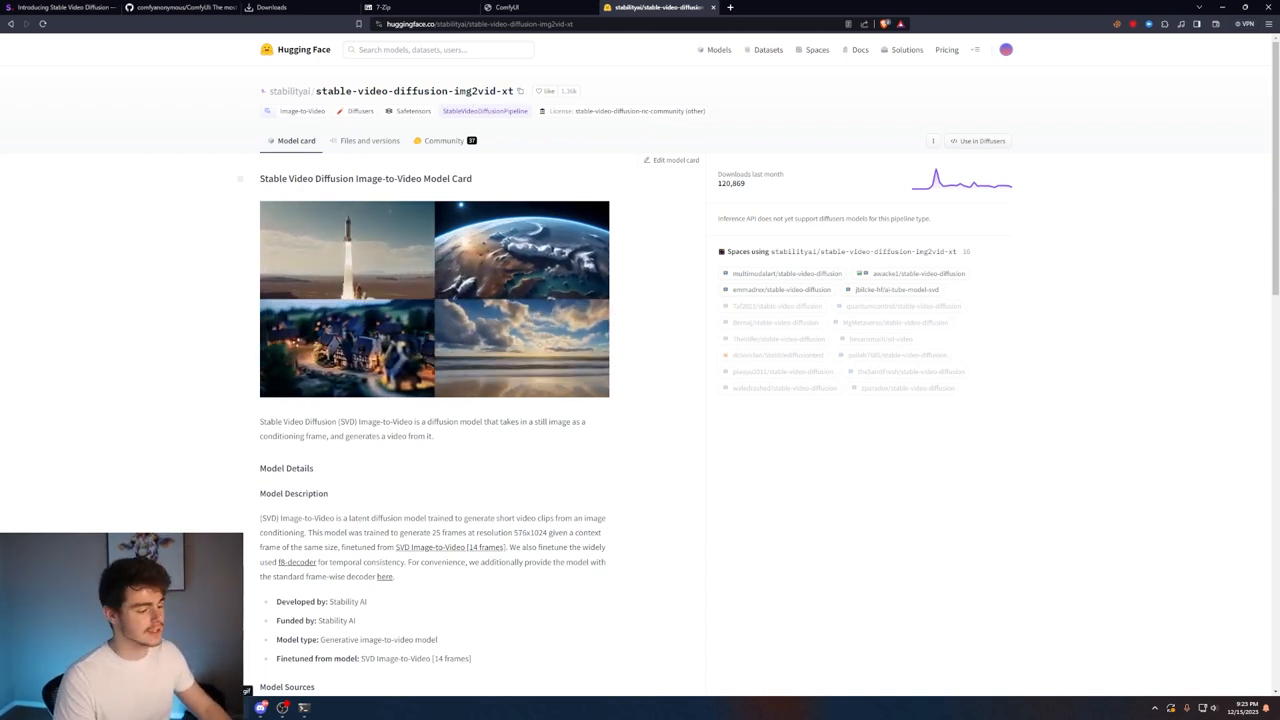
Step: Open the 9.56 GB svd_xt.safetensors file page from Files and versions
{"action": "scroll", "scroll_direction": "down", "scroll_amount": 3}
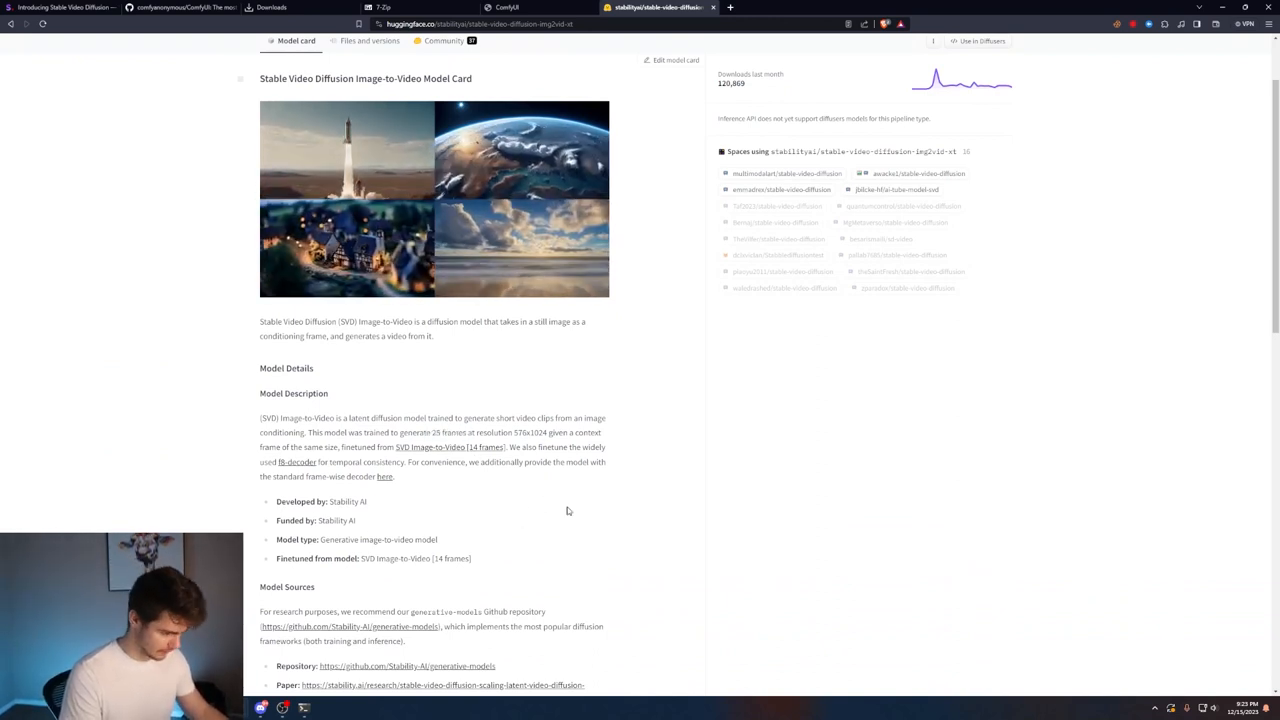
{"action": "scroll", "scroll_direction": "up", "scroll_amount": 3}
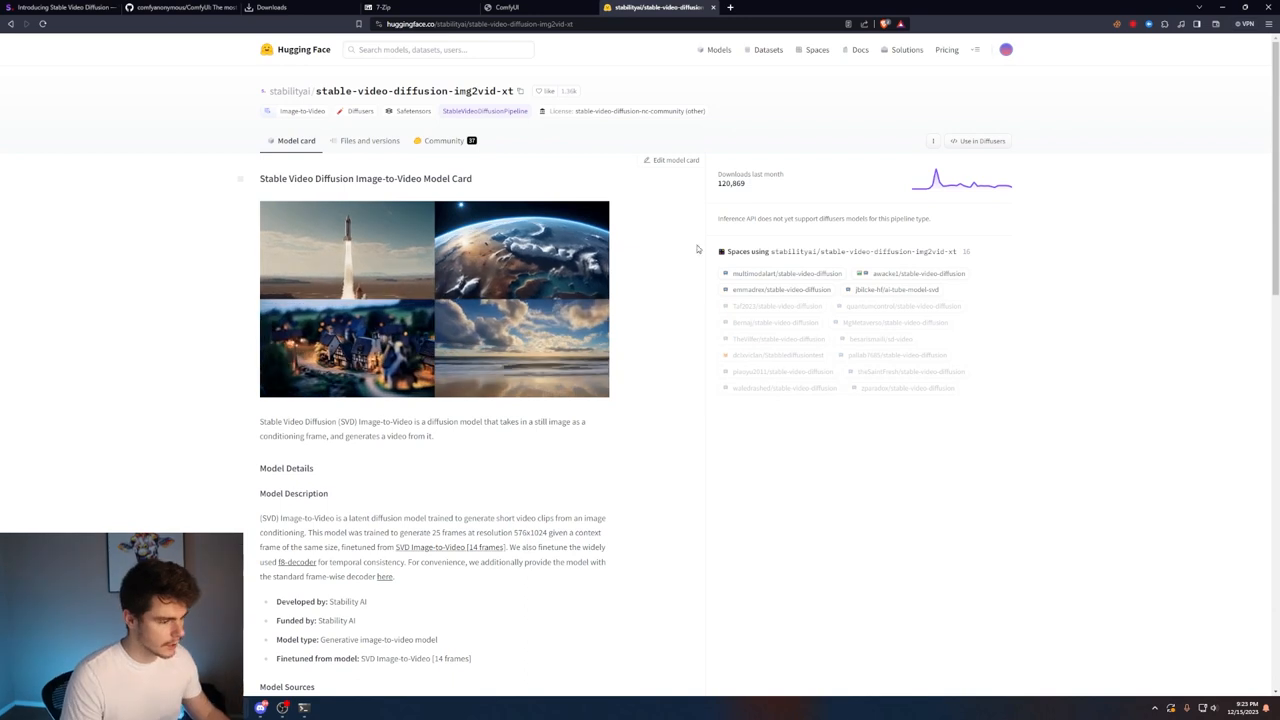
{"action": "left_click", "coordinate": [370, 140]}
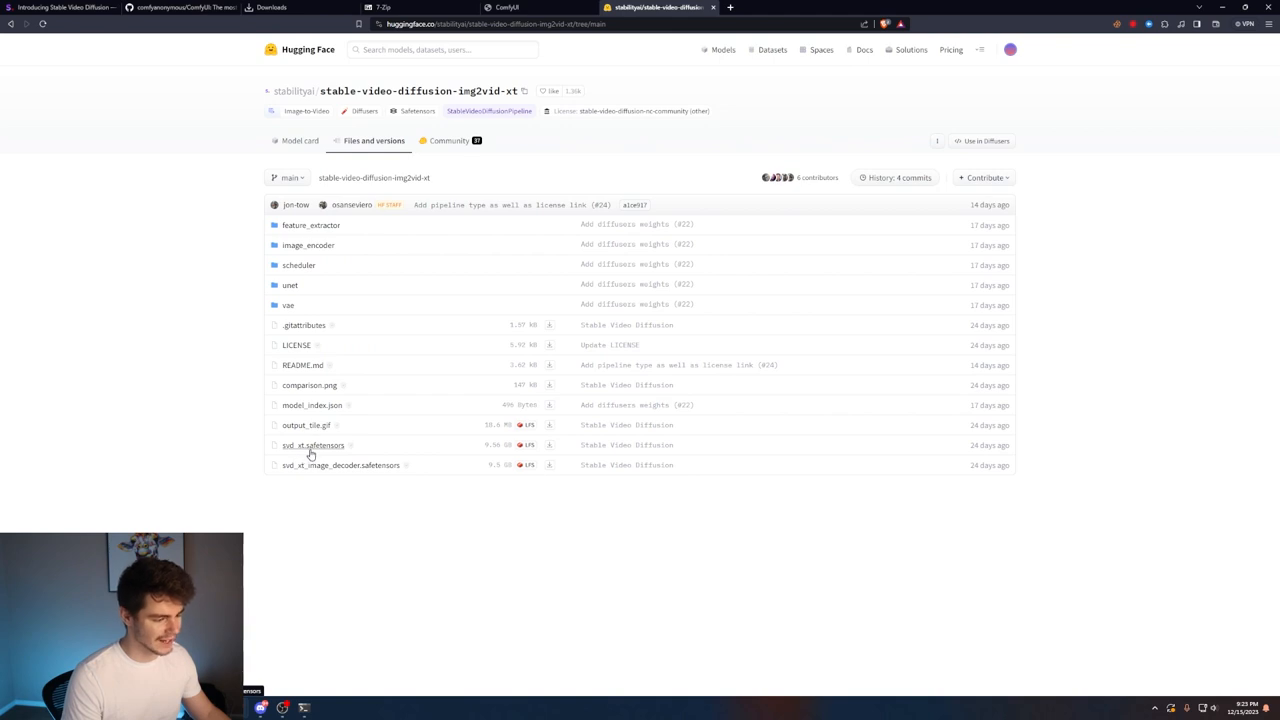
{"action": "left_click", "coordinate": [312, 445]}
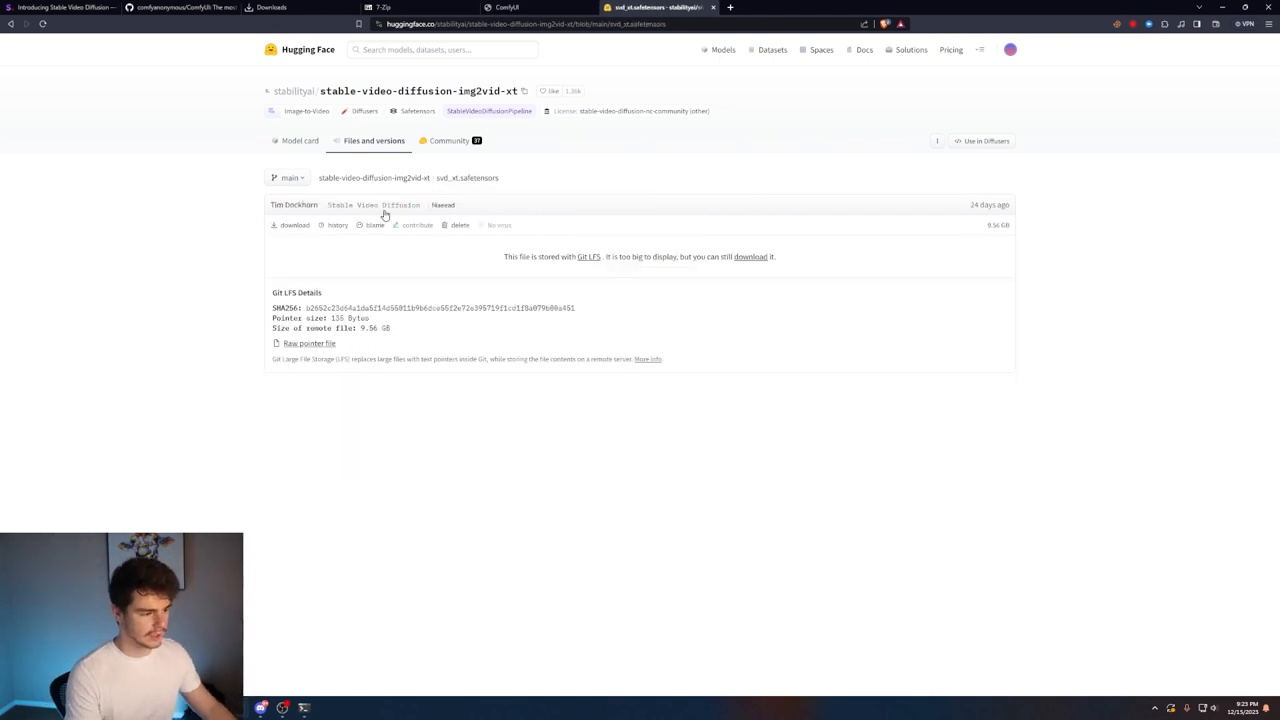
{"action": "mouse_move", "coordinate": [1055, 168]}
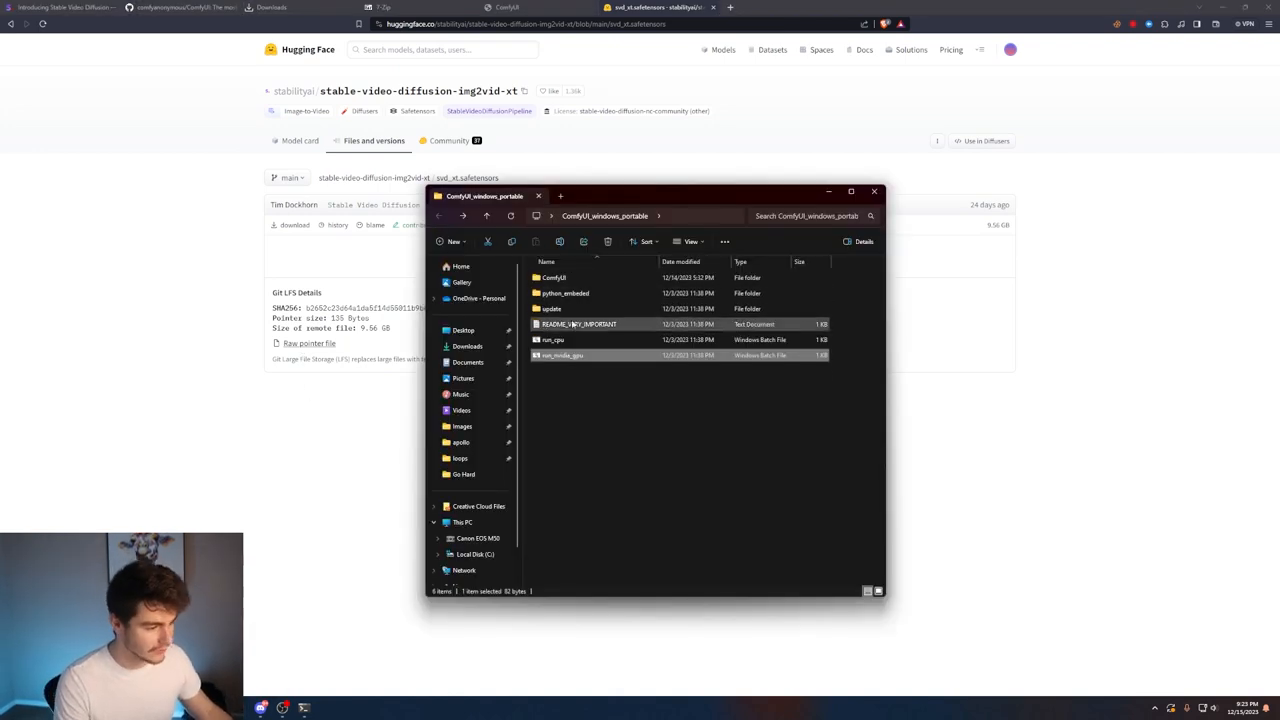
Step: Browse ComfyUI > models > checkpoints to find svd_xt.safetensors and svd.safetensors, then return to ComfyUI
{"action": "double_click", "coordinate": [554, 277]}
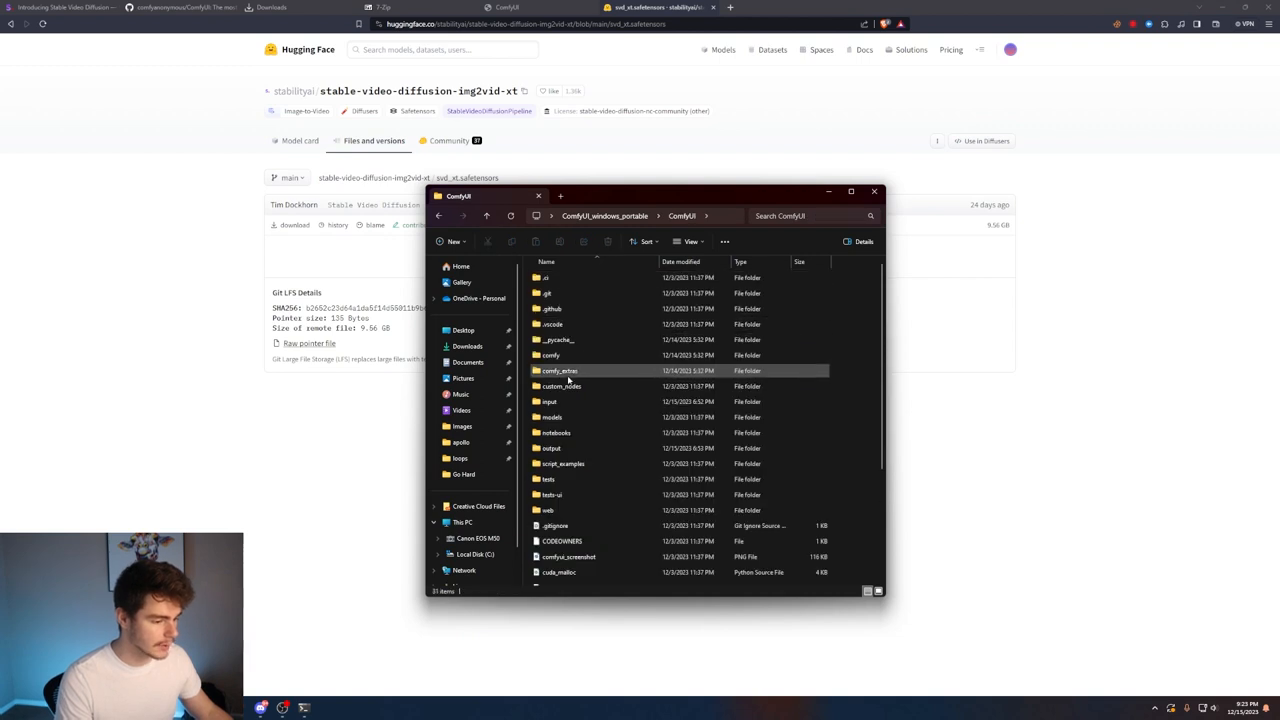
{"action": "double_click", "coordinate": [551, 417]}
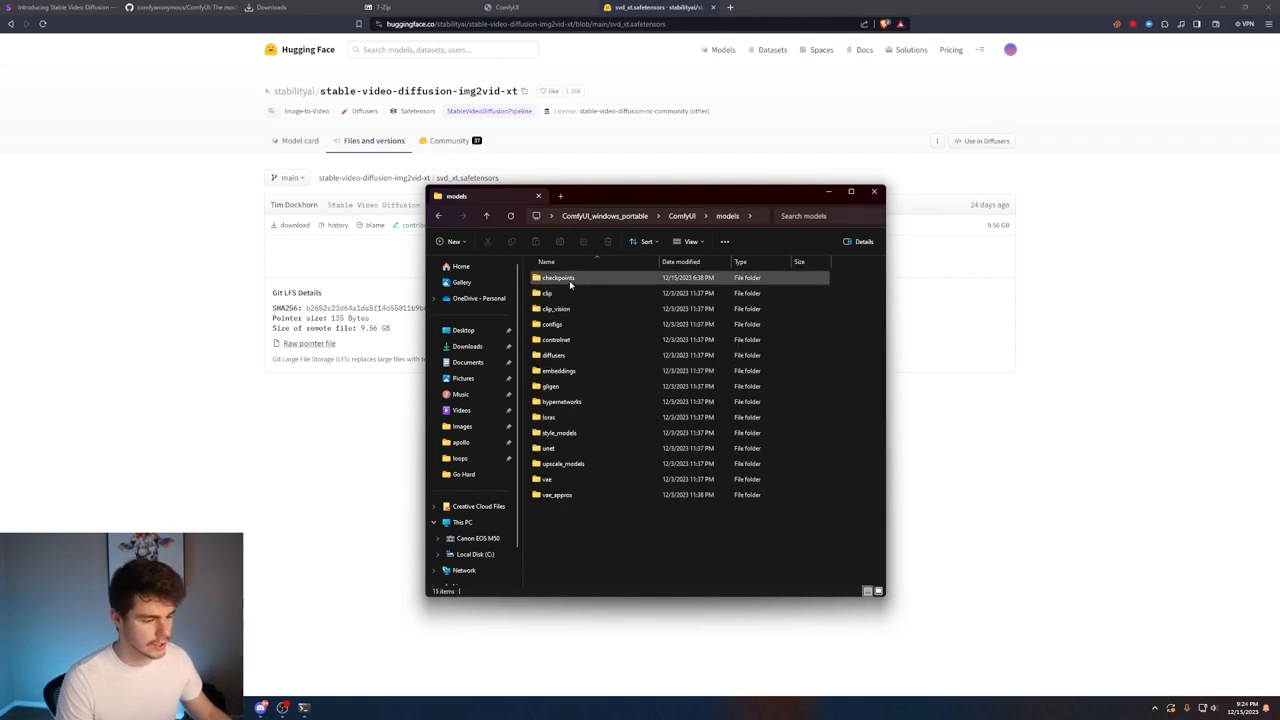
{"action": "double_click", "coordinate": [558, 277]}
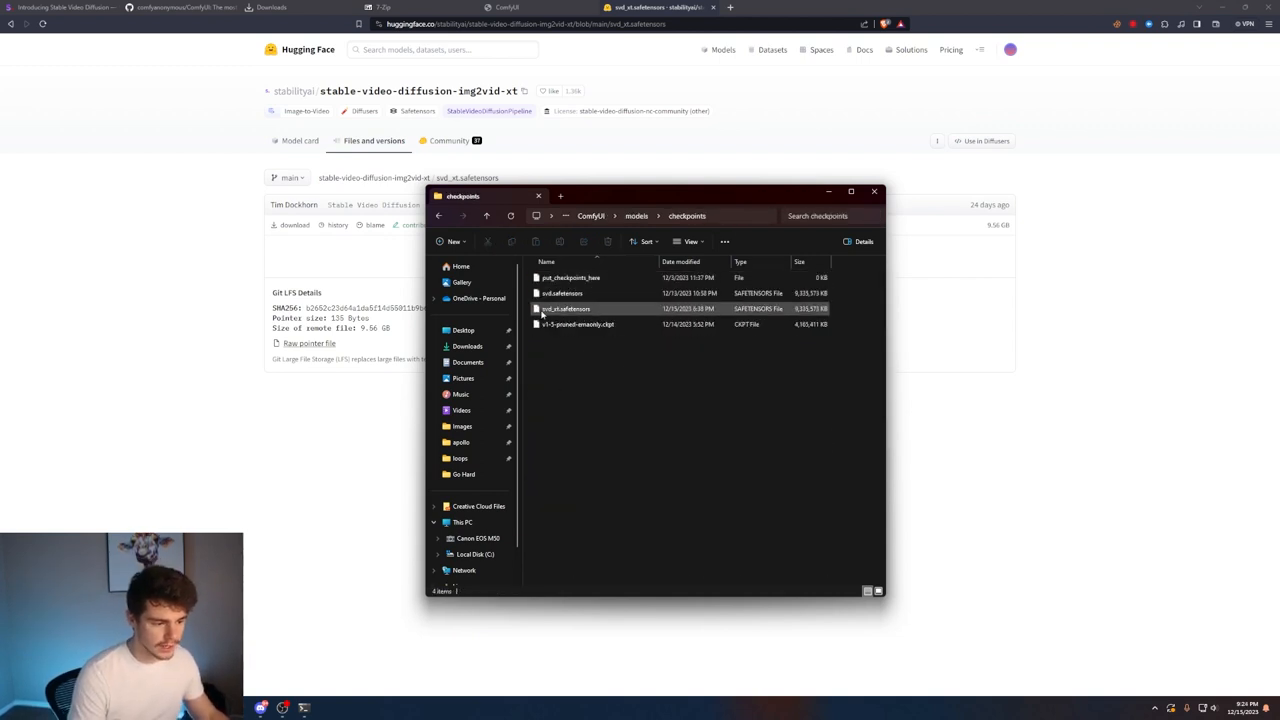
{"action": "mouse_move", "coordinate": [593, 309]}
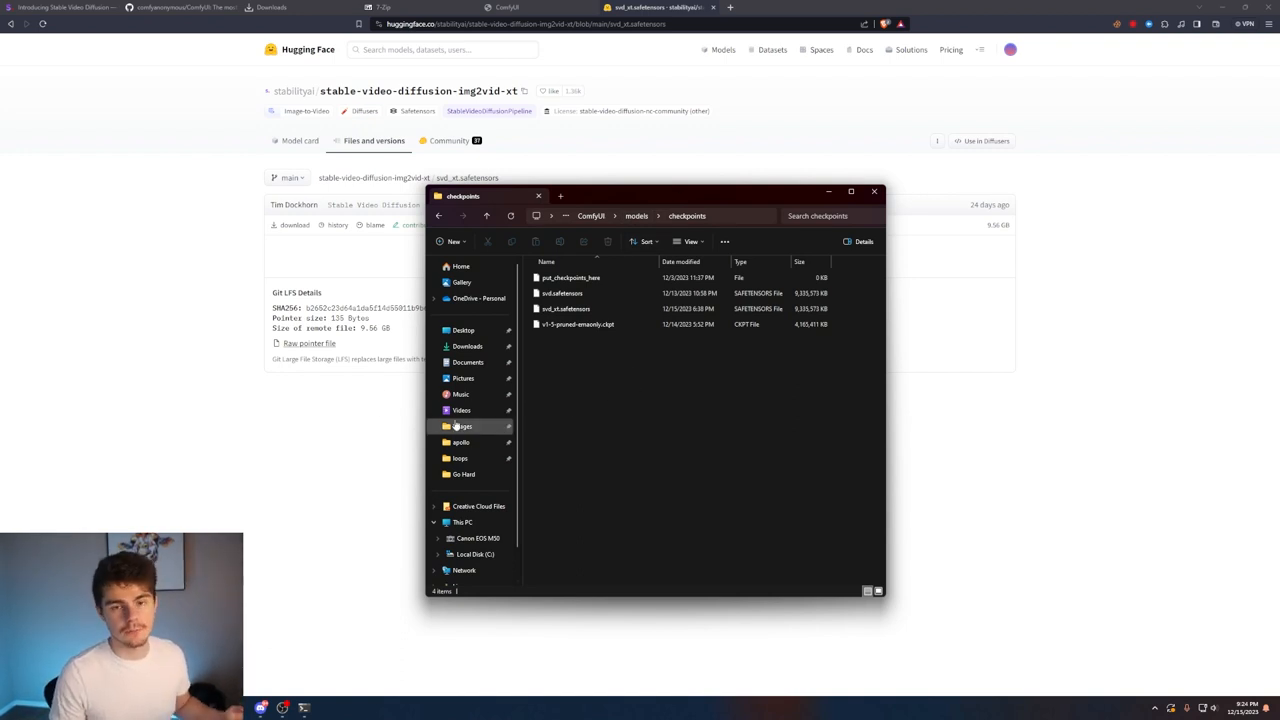
{"action": "left_click", "coordinate": [565, 308]}
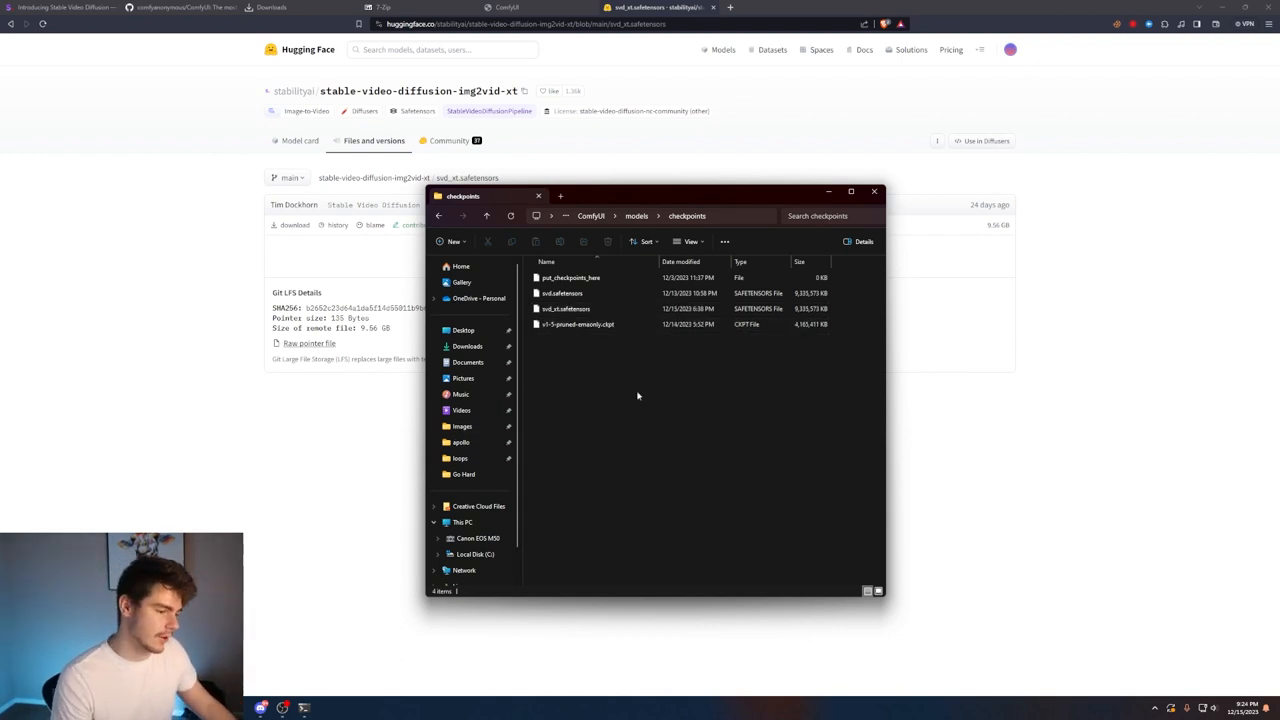
{"action": "left_click", "coordinate": [540, 7]}
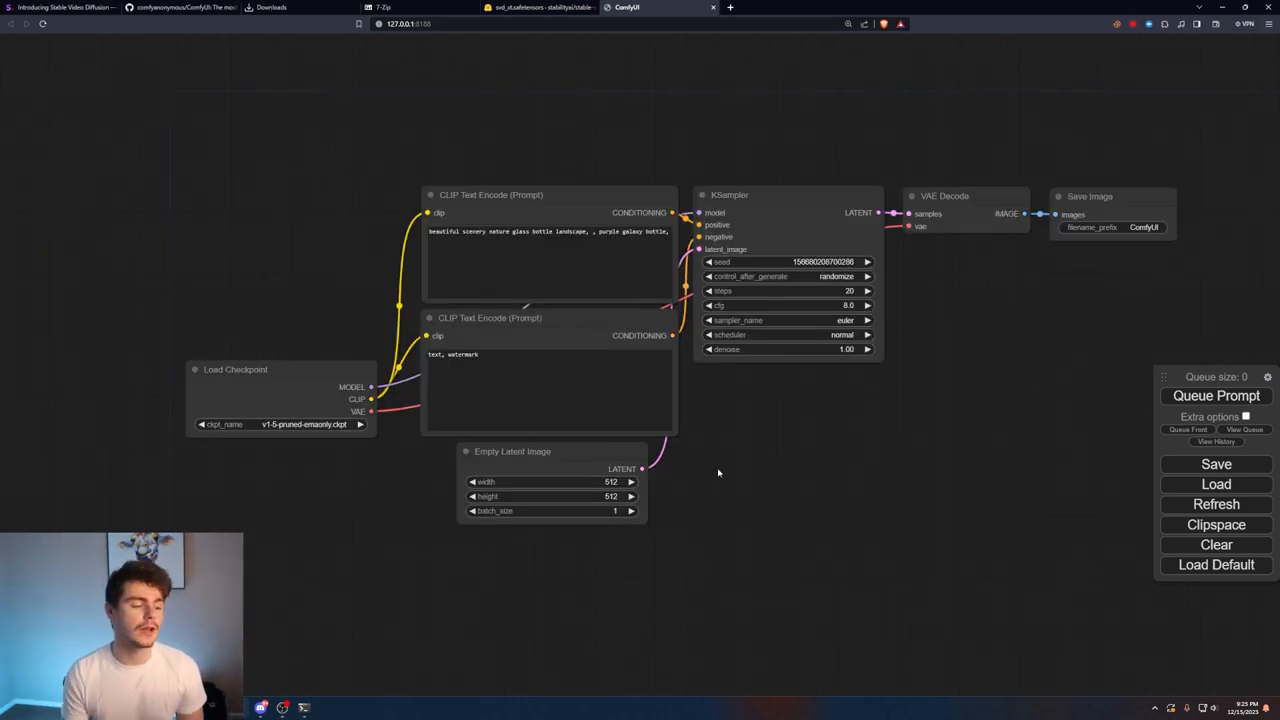
{"action": "mouse_move", "coordinate": [720, 147]}
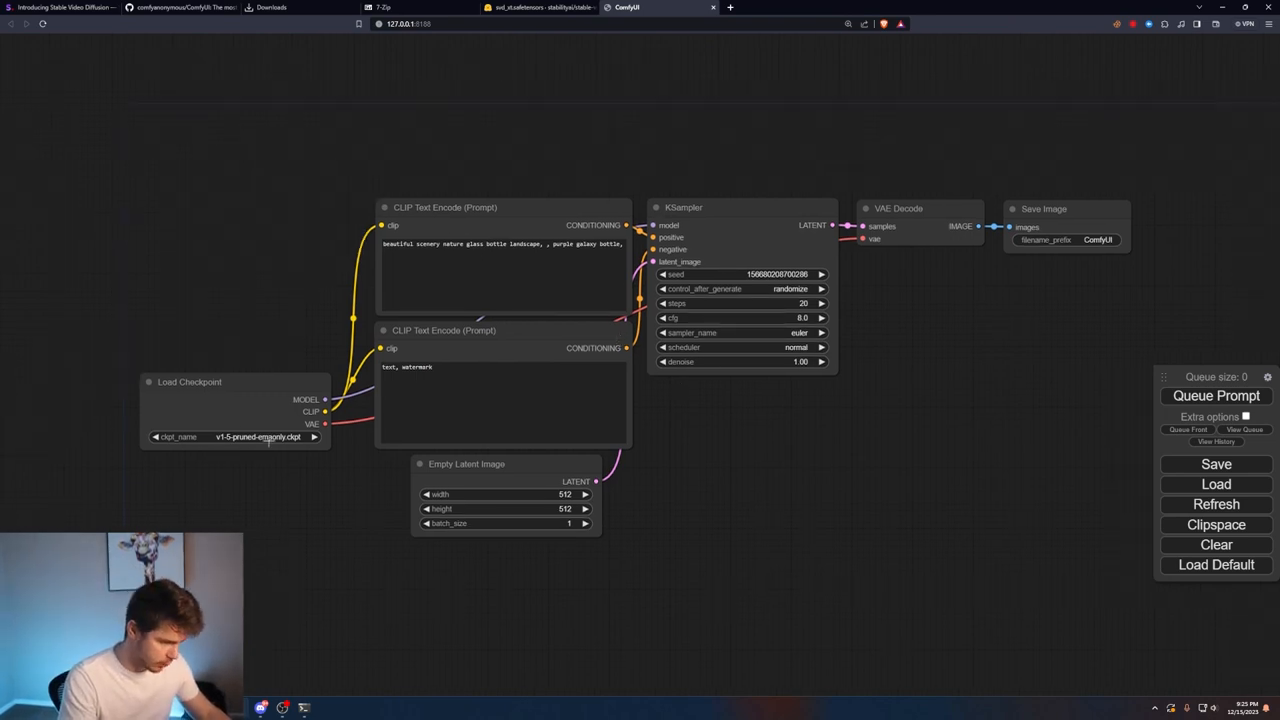
{"action": "left_click", "coordinate": [240, 437]}
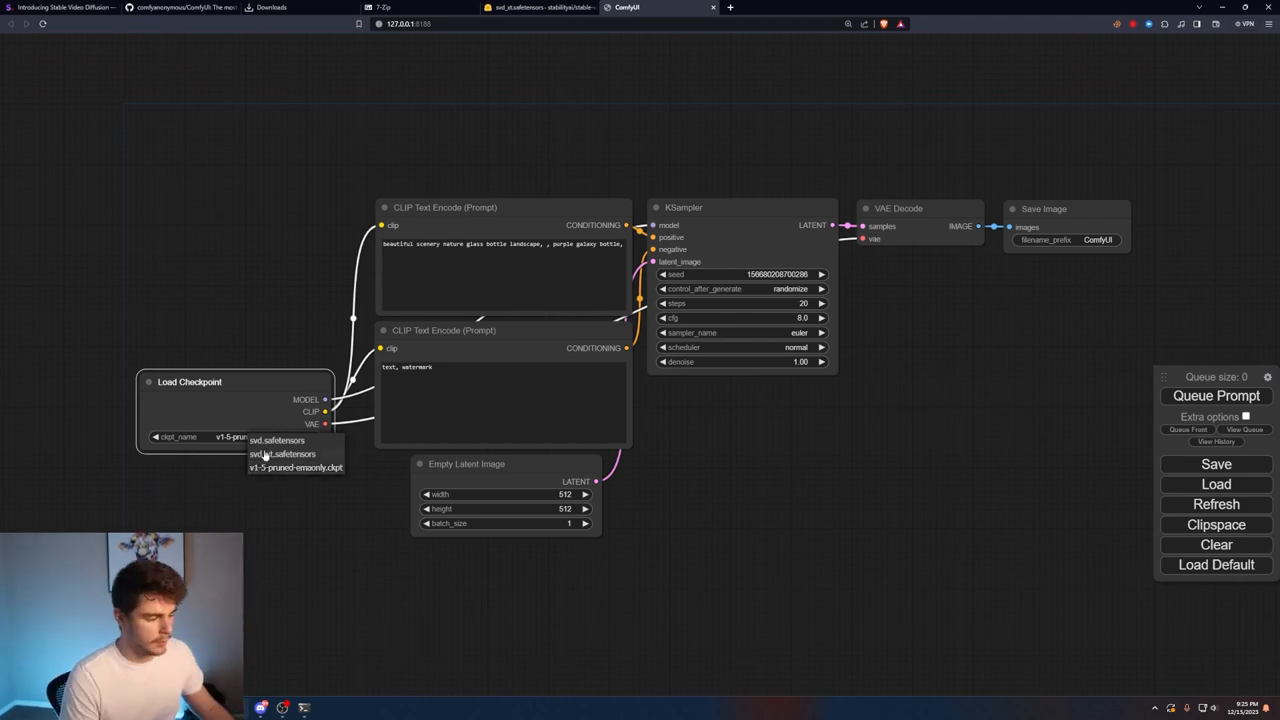
{"action": "mouse_move", "coordinate": [283, 454]}
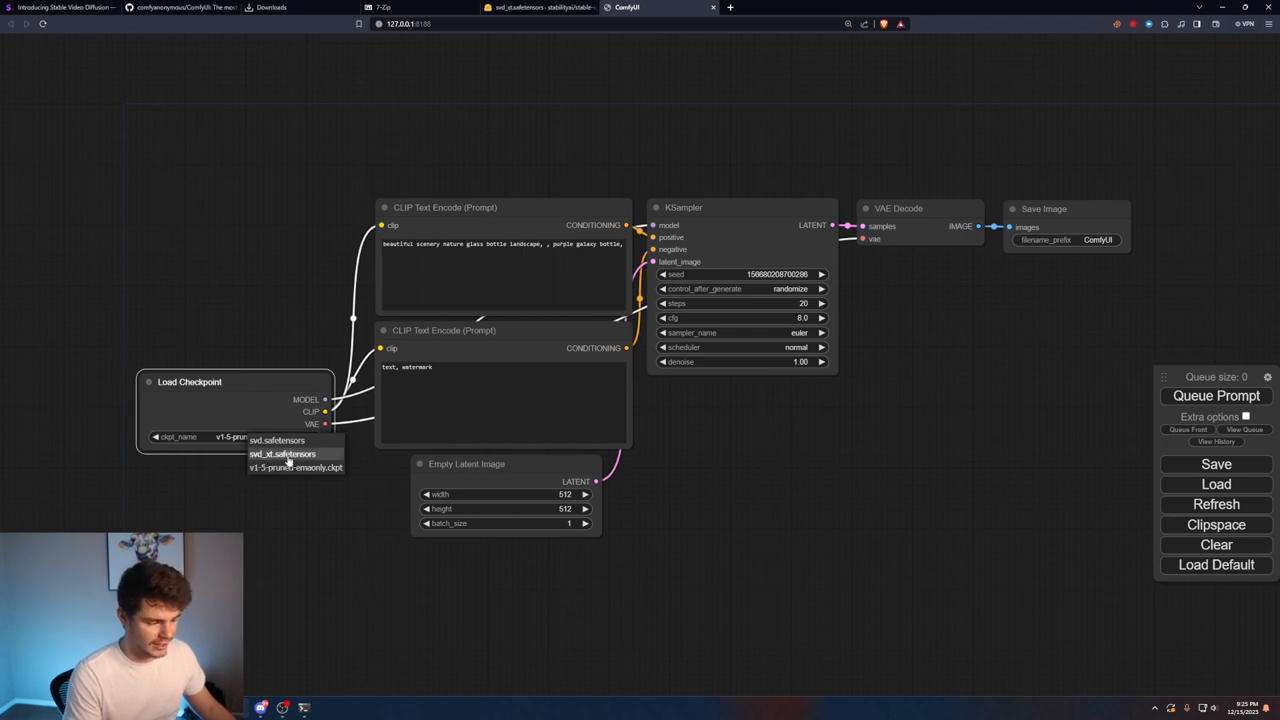
{"action": "mouse_move", "coordinate": [283, 453]}
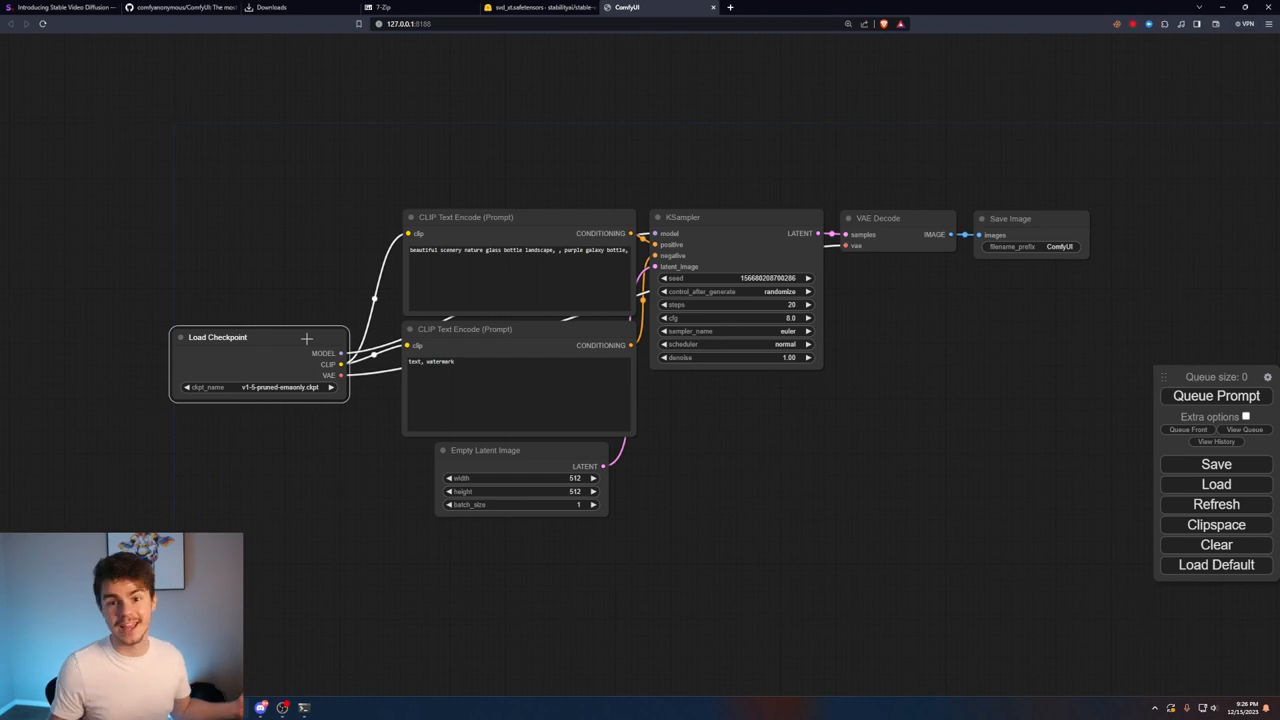
Step: Open the image-to-video example JSON and save it over the existing svd.json
{"action": "left_click", "coordinate": [775, 7]}
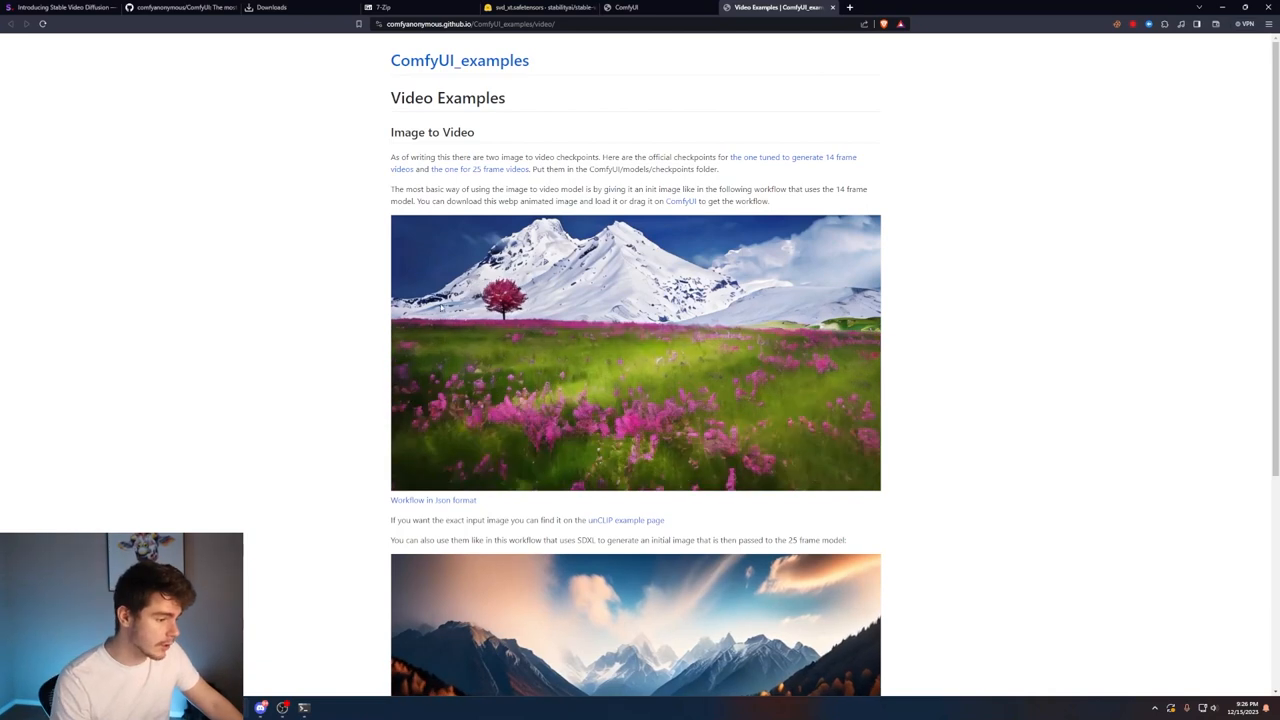
{"action": "left_click", "coordinate": [432, 500]}
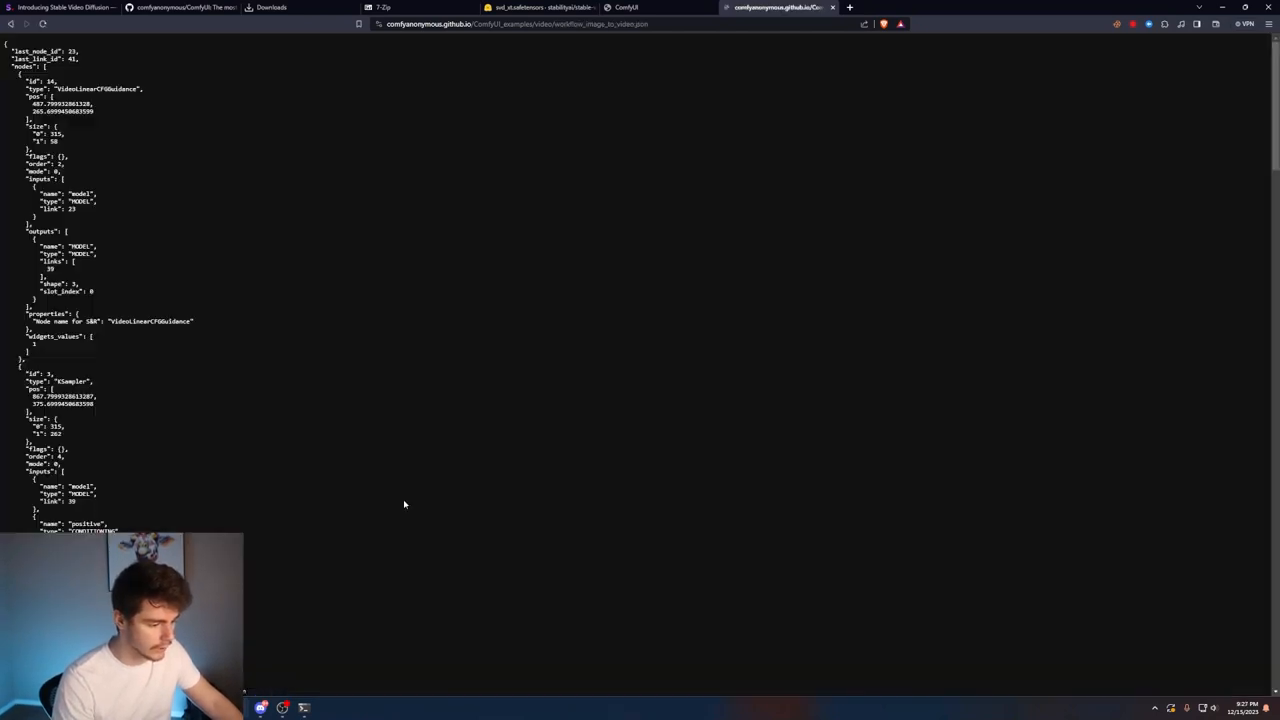
{"action": "mouse_move", "coordinate": [400, 248]}
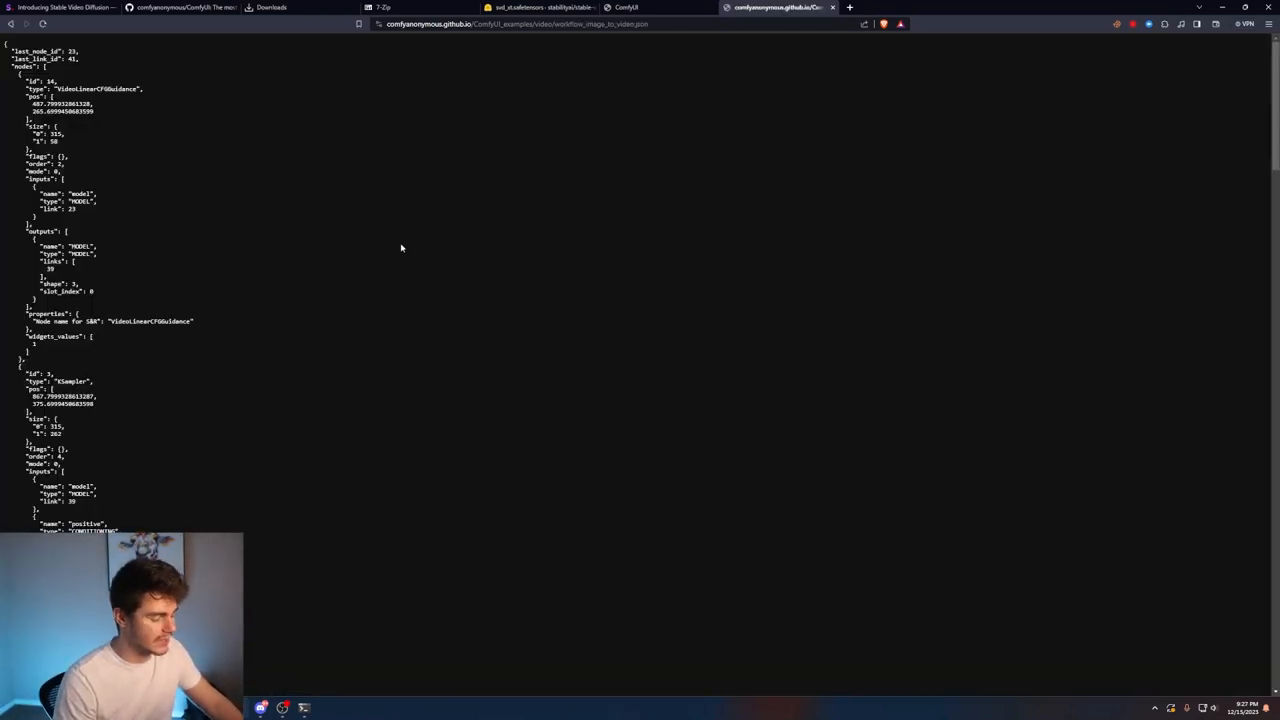
{"action": "mouse_move", "coordinate": [485, 308]}
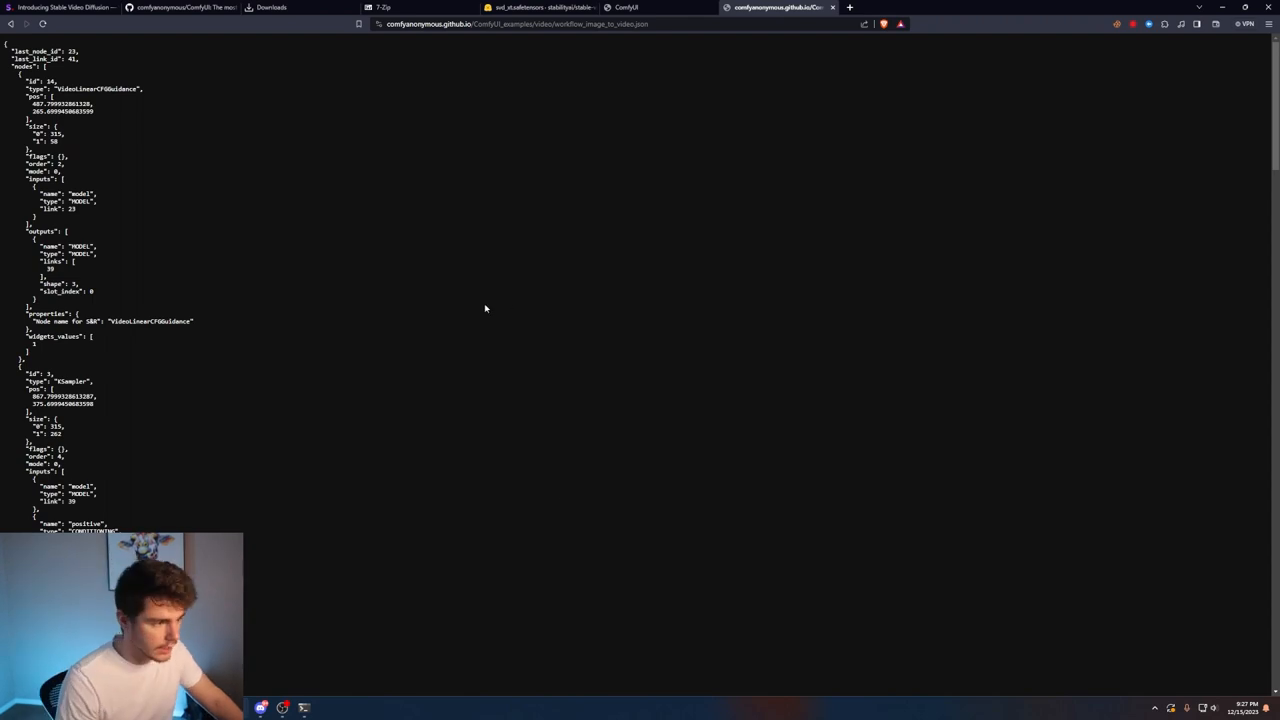
{"action": "mouse_move", "coordinate": [394, 256]}
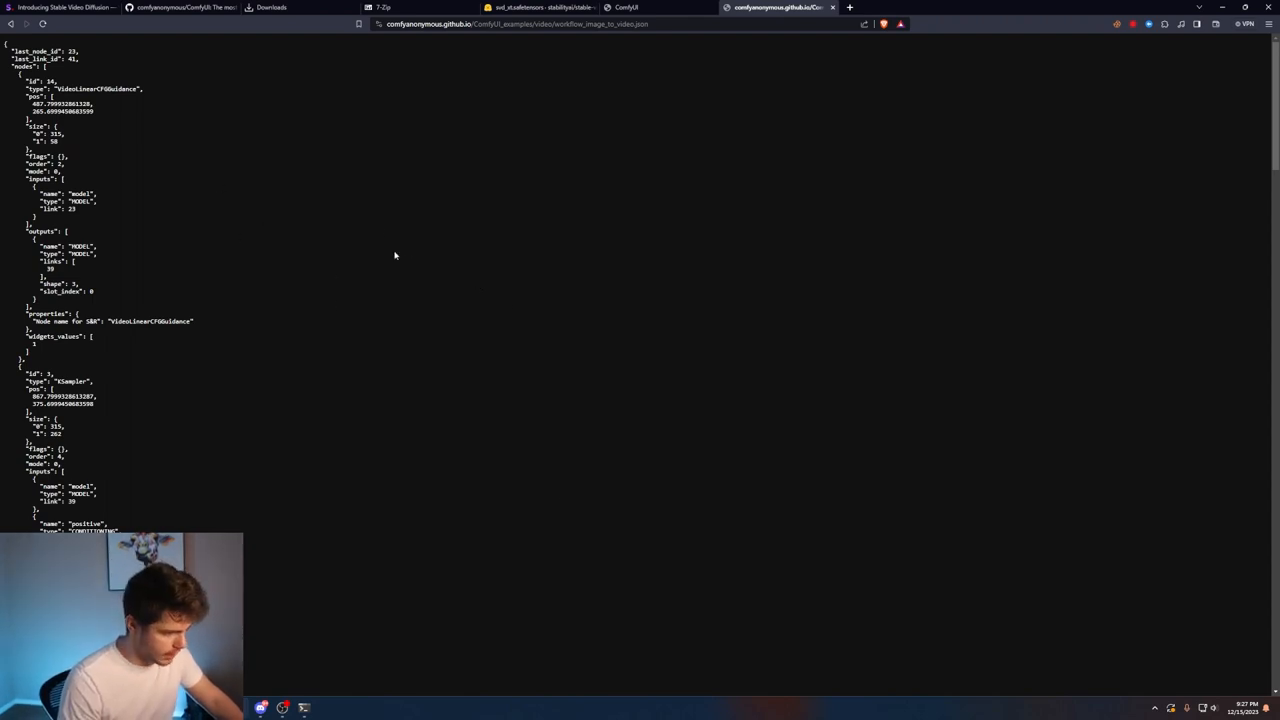
{"action": "right_click", "coordinate": [394, 256]}
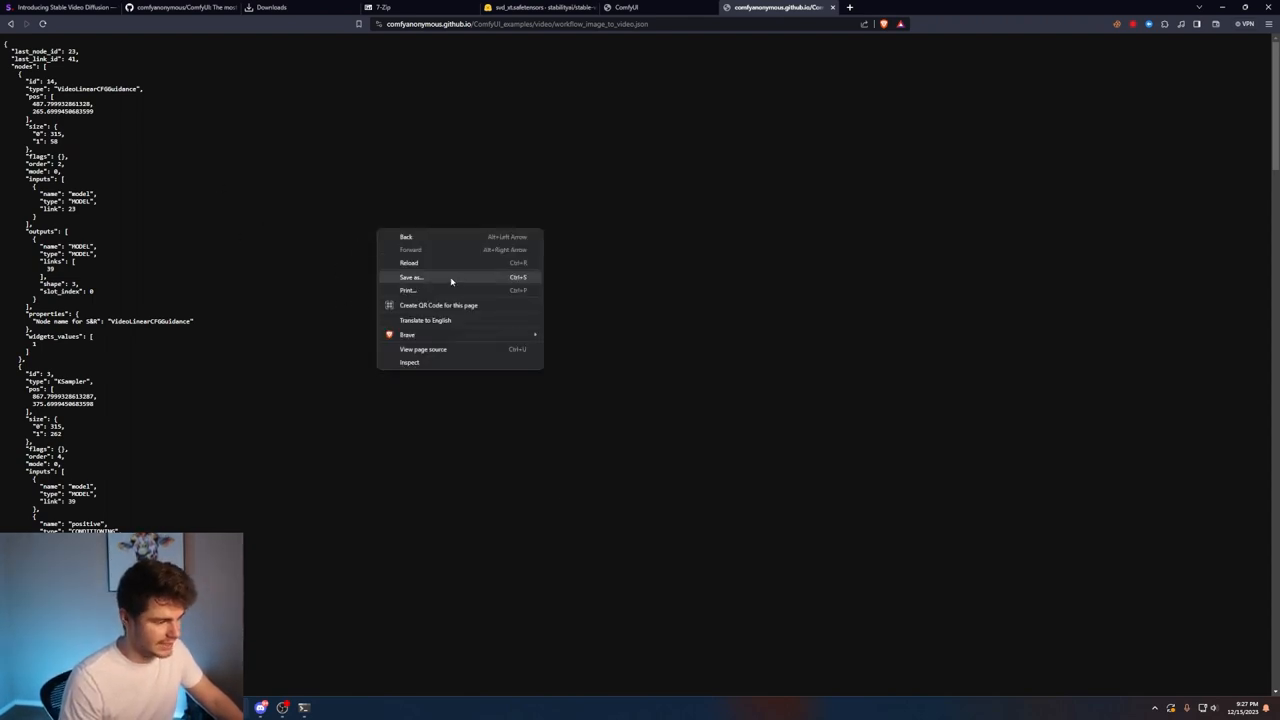
{"action": "left_click", "coordinate": [410, 277]}
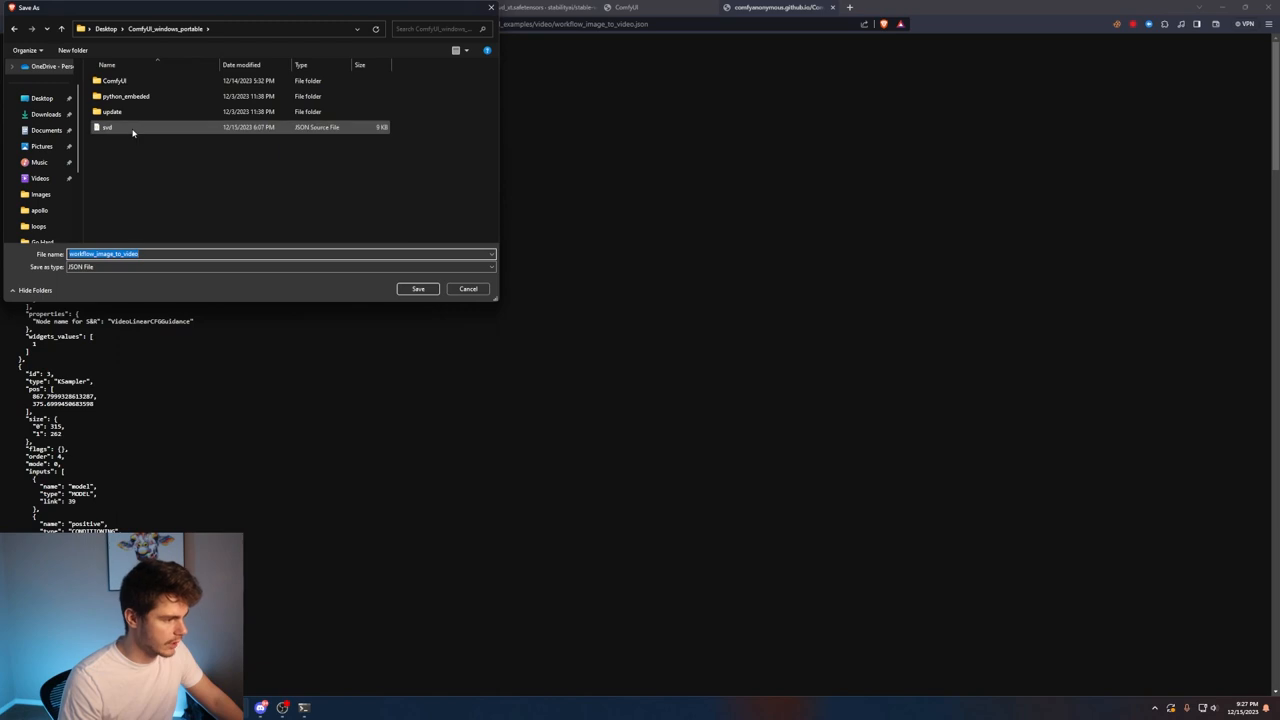
{"action": "left_click", "coordinate": [418, 289]}
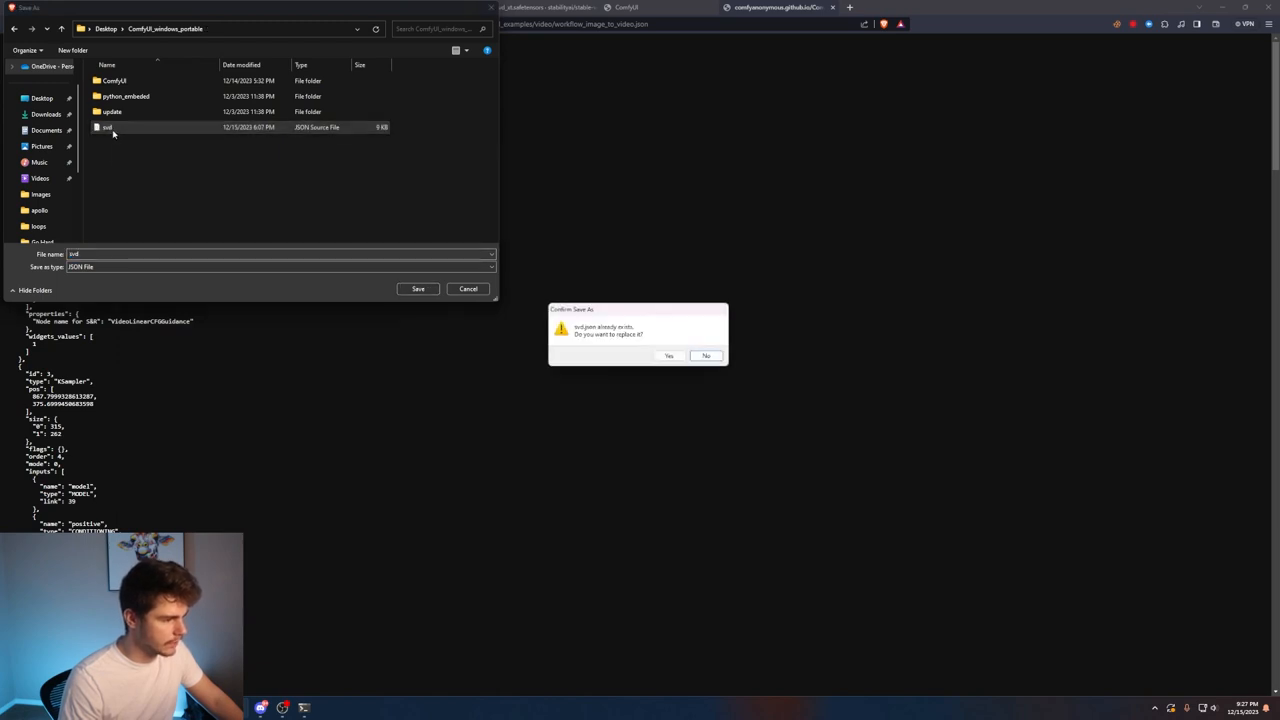
{"action": "mouse_move", "coordinate": [117, 238]}
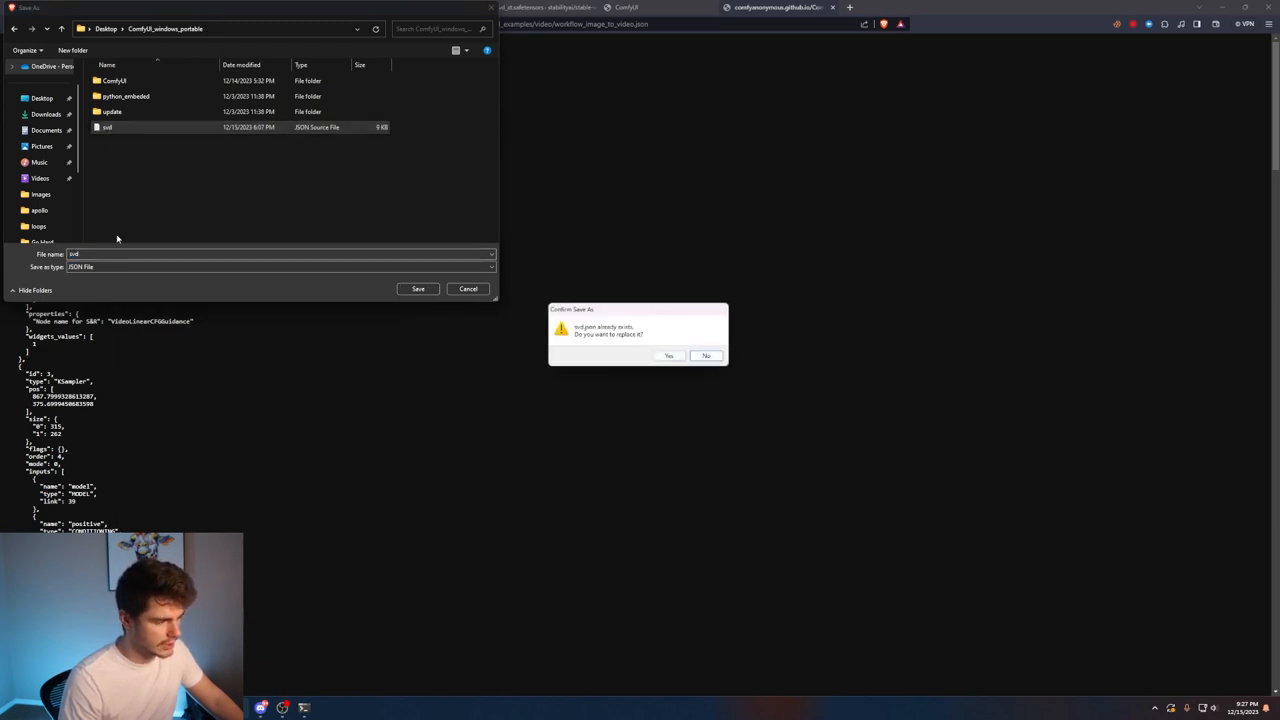
{"action": "mouse_move", "coordinate": [635, 349]}
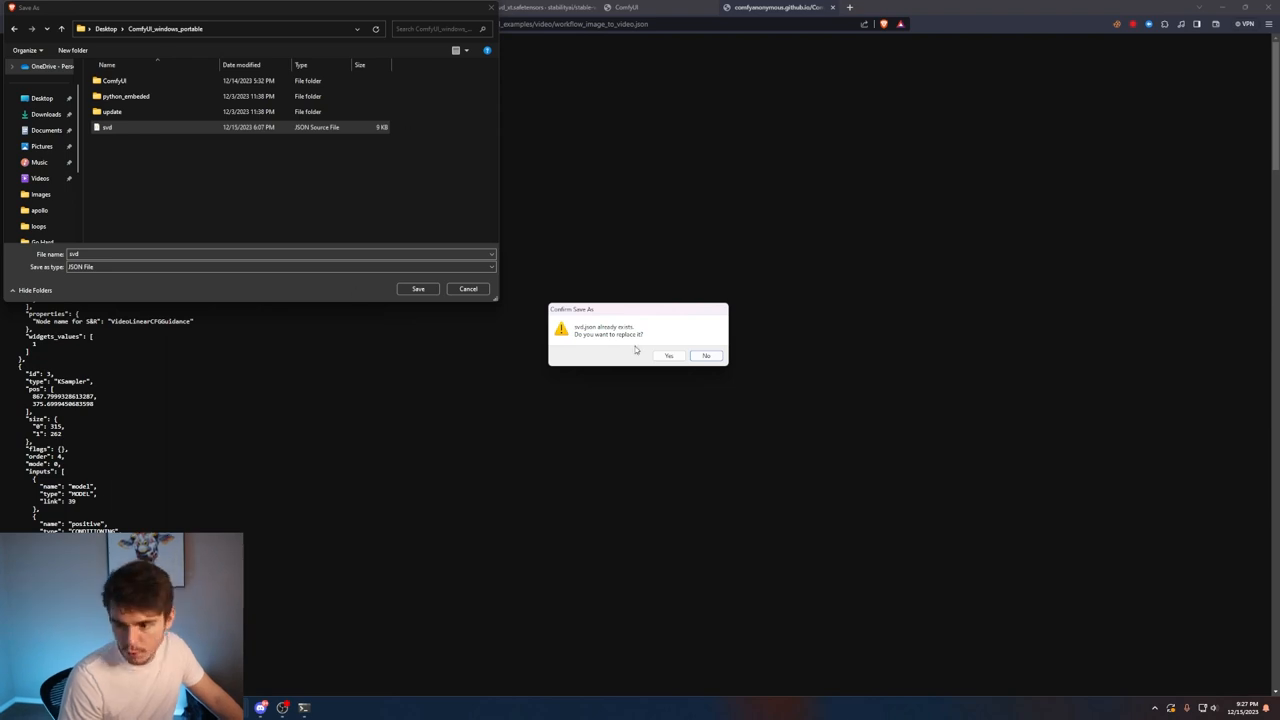
{"action": "left_click", "coordinate": [668, 355]}
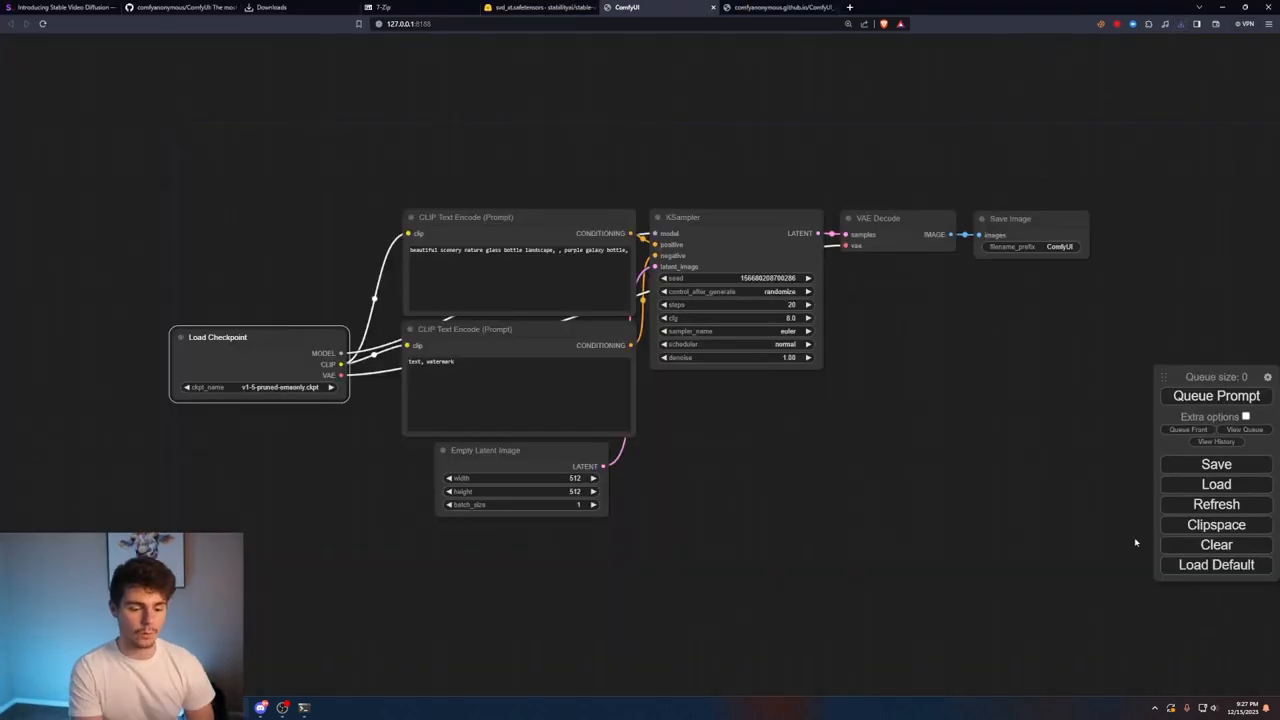
Step: Load svd.json, choose svd_xt.safetensors, upload tornado.png, and set video_frames to 25
{"action": "left_click", "coordinate": [1216, 484]}
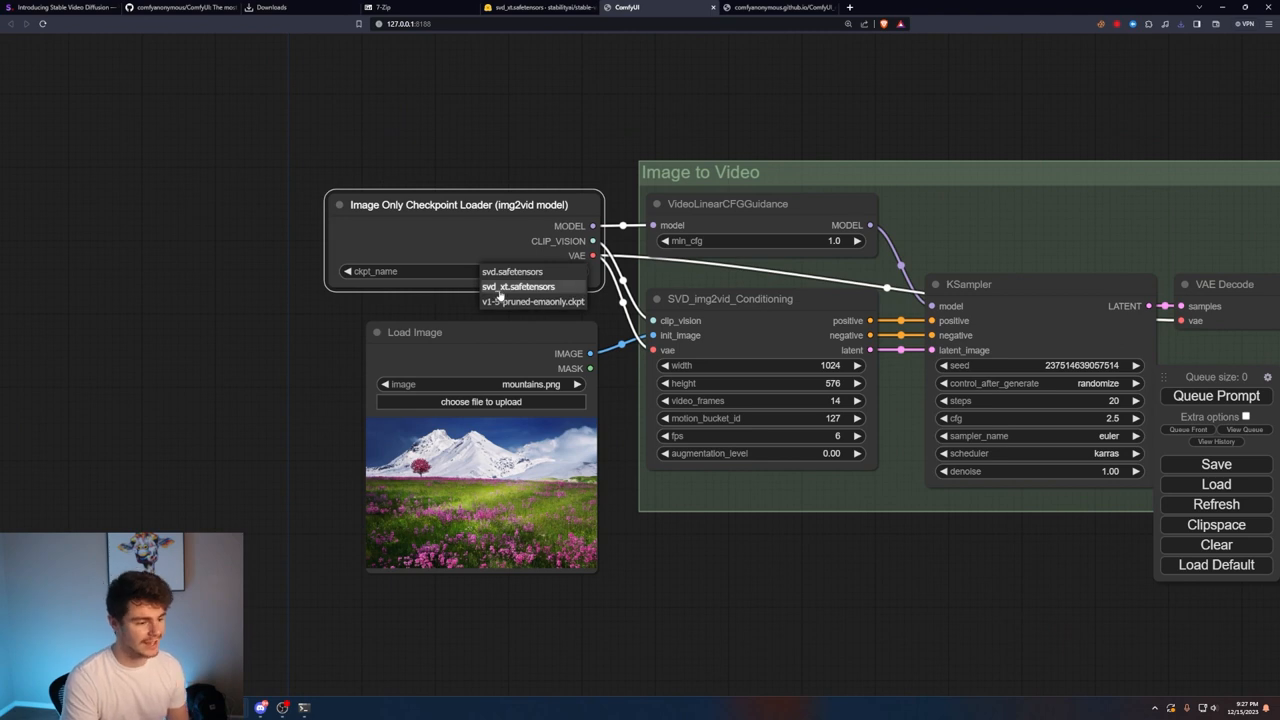
{"action": "left_click", "coordinate": [518, 286]}
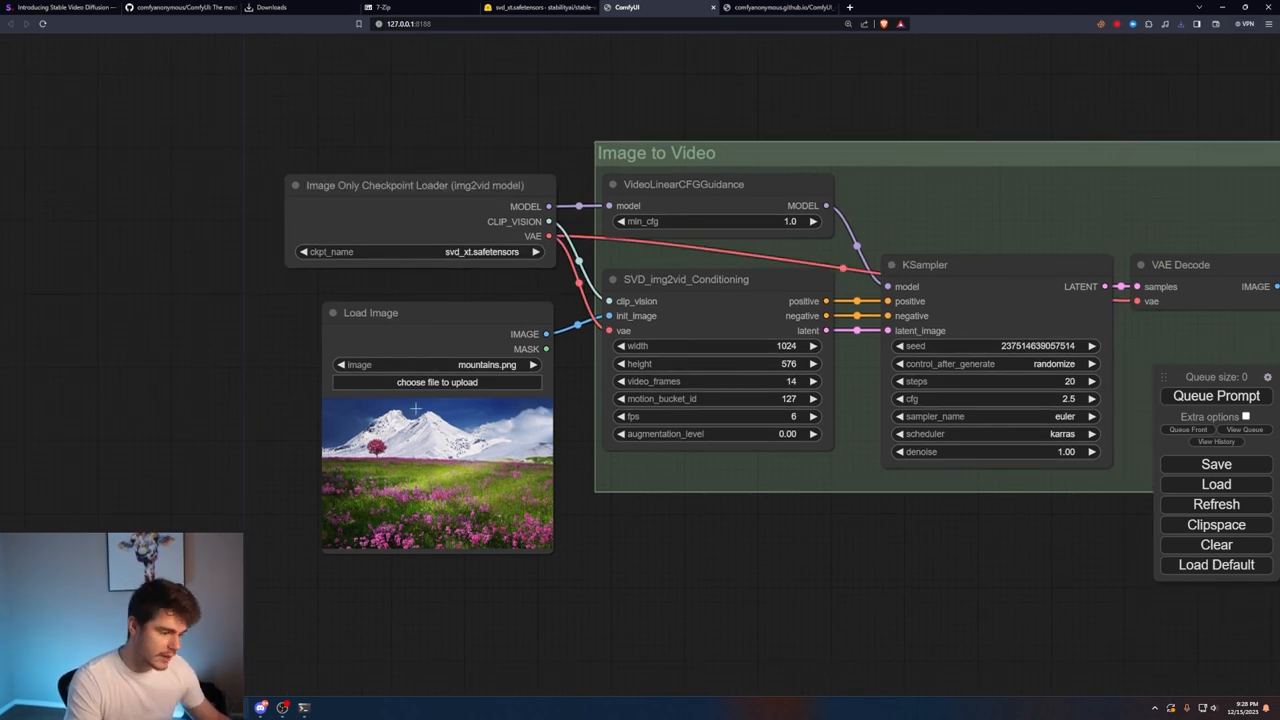
{"action": "left_click", "coordinate": [437, 382]}
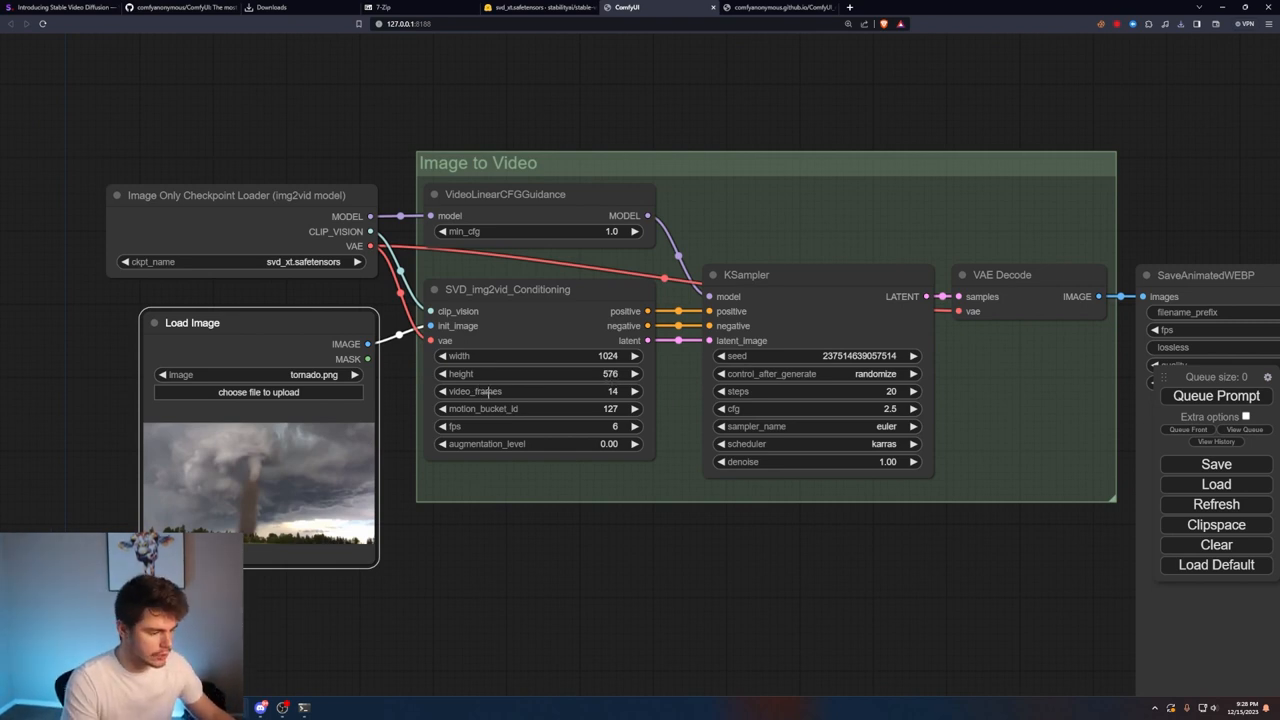
{"action": "left_click", "coordinate": [634, 391]}
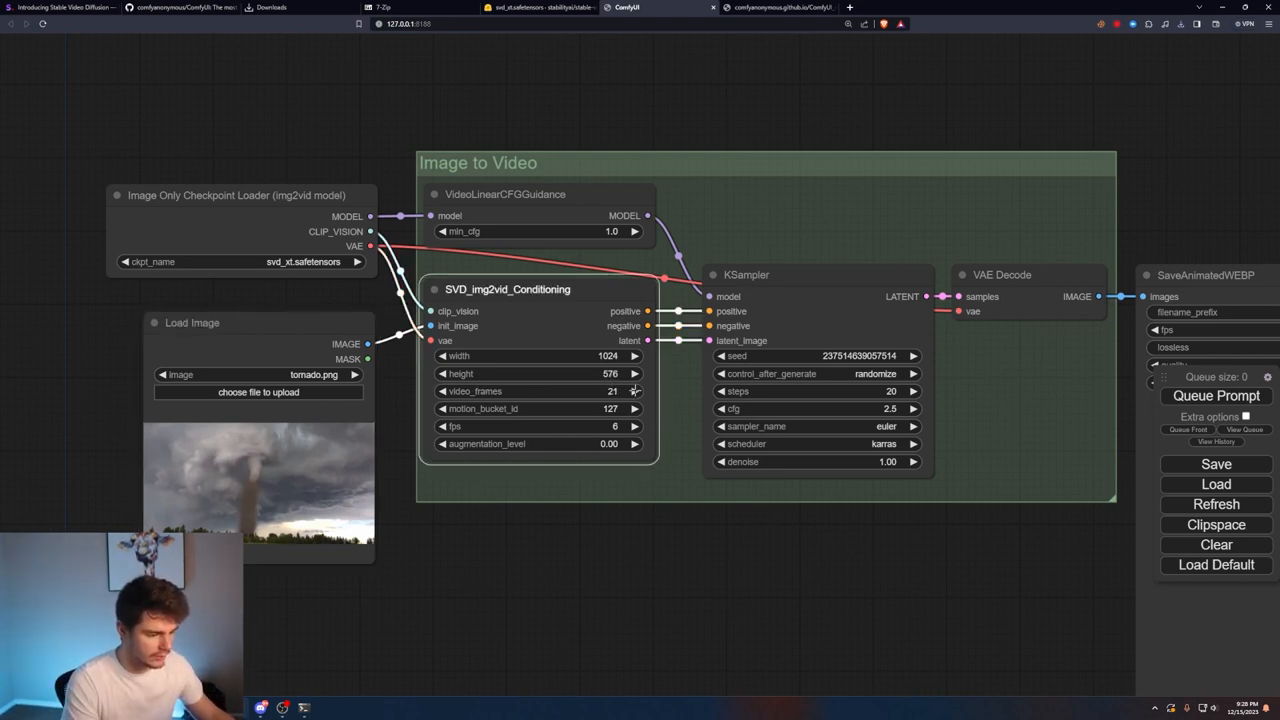
{"action": "left_click", "coordinate": [634, 391]}
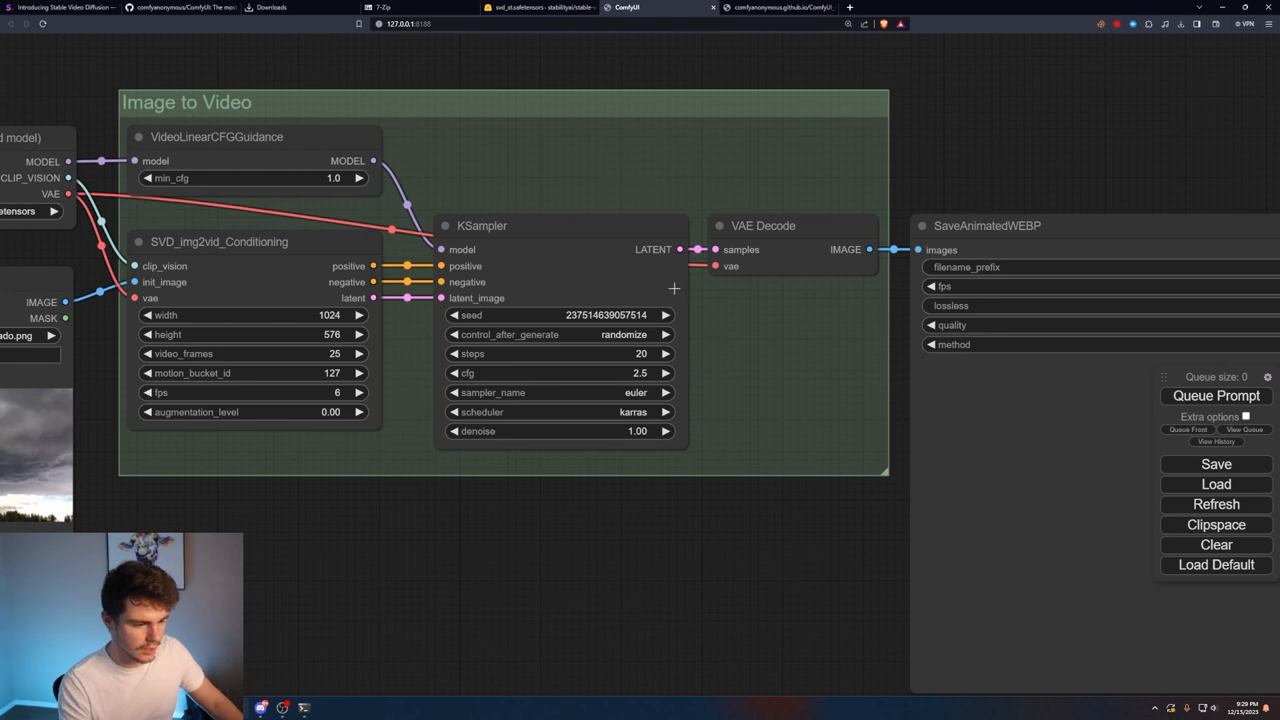
{"action": "scroll", "scroll_direction": "down", "scroll_amount": 3}
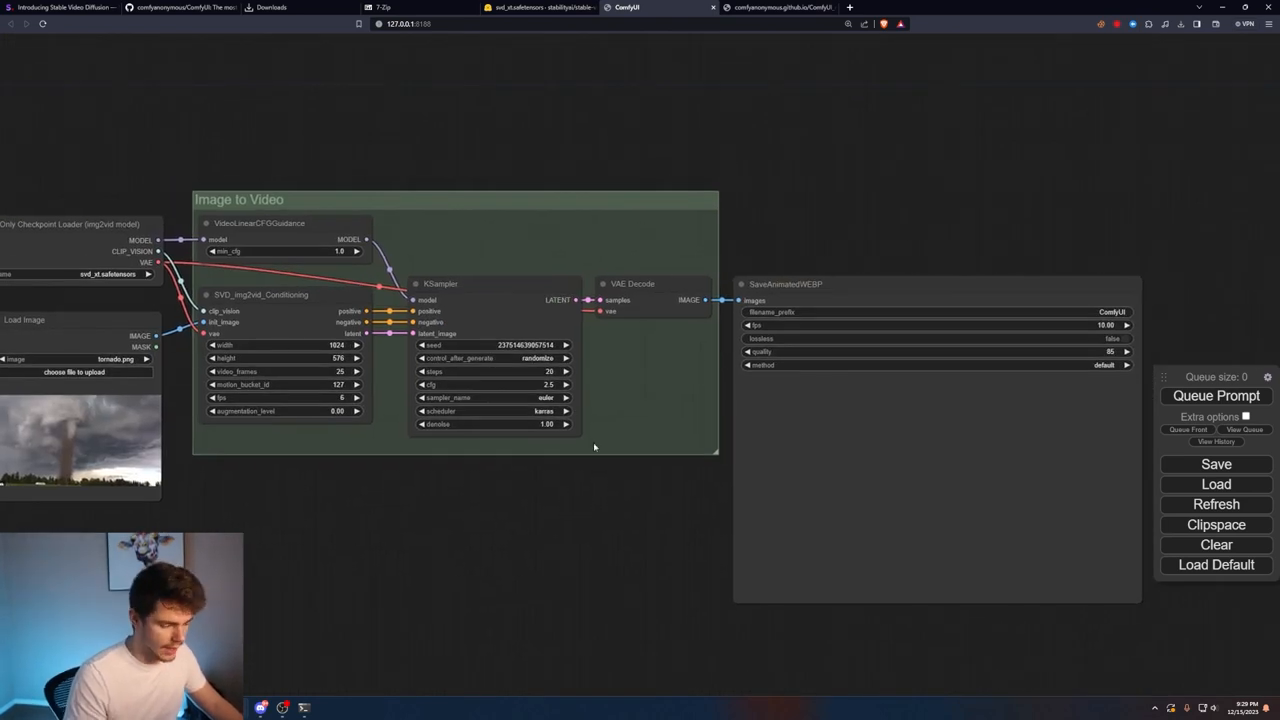
Step: Queue the tornado job and return from the console to the SaveAnimatedWEBP preview
{"action": "left_click", "coordinate": [1216, 395]}
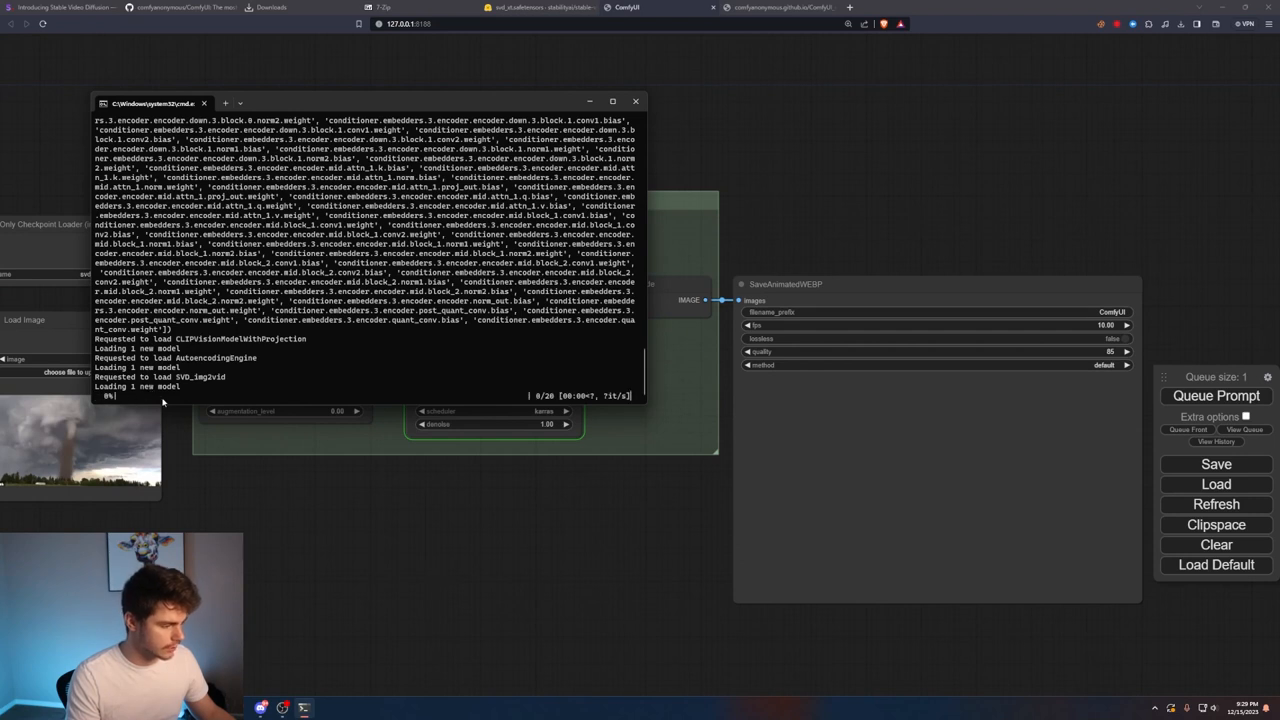
{"action": "mouse_move", "coordinate": [668, 378]}
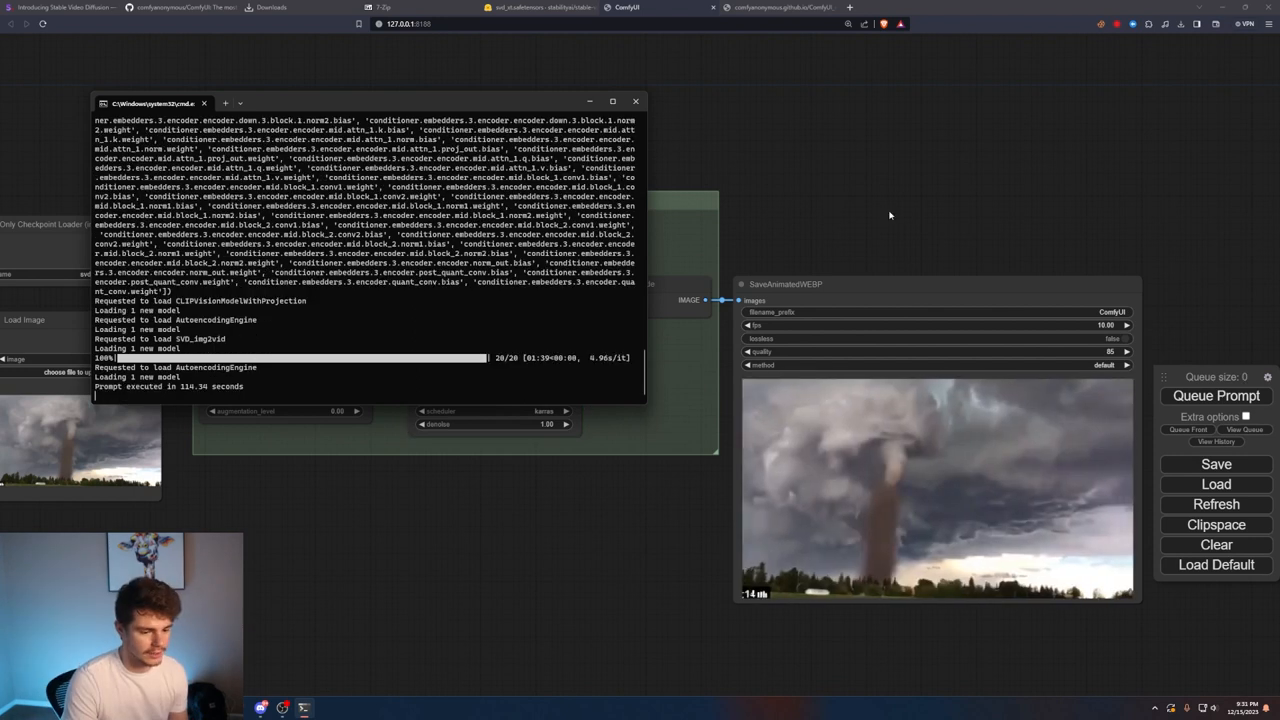
{"action": "left_click", "coordinate": [635, 101]}
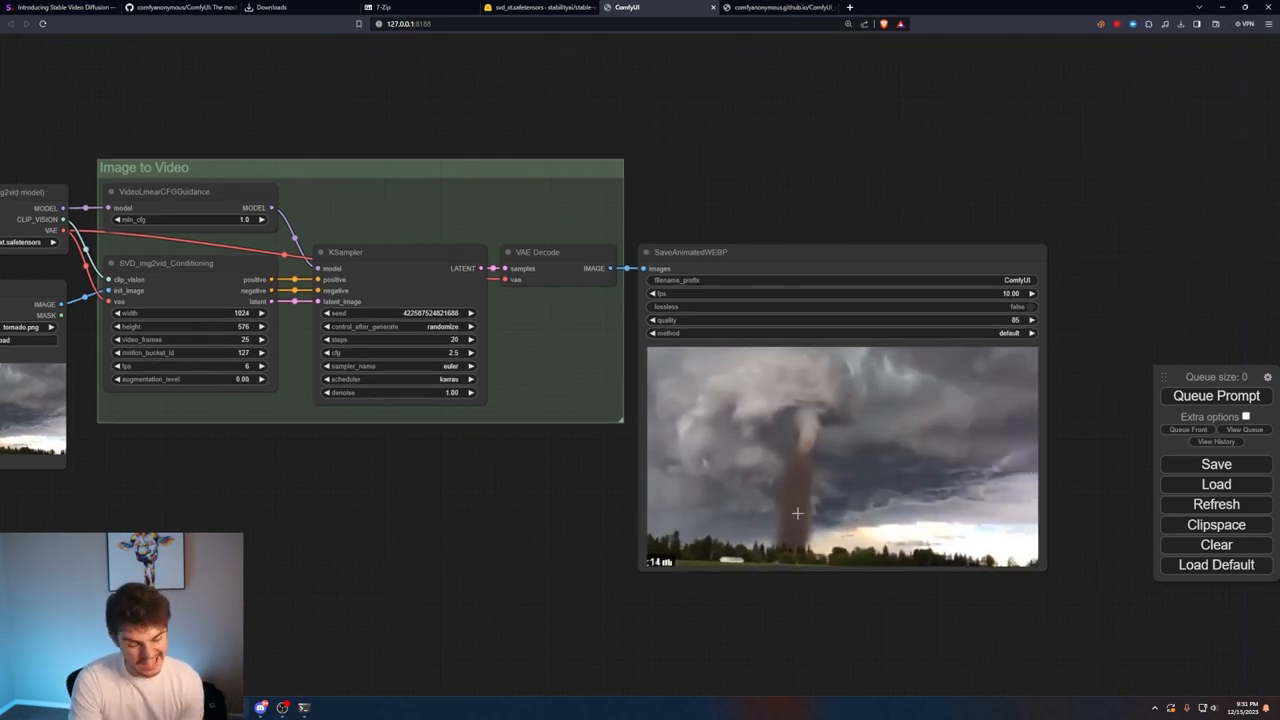
{"action": "mouse_move", "coordinate": [755, 522]}
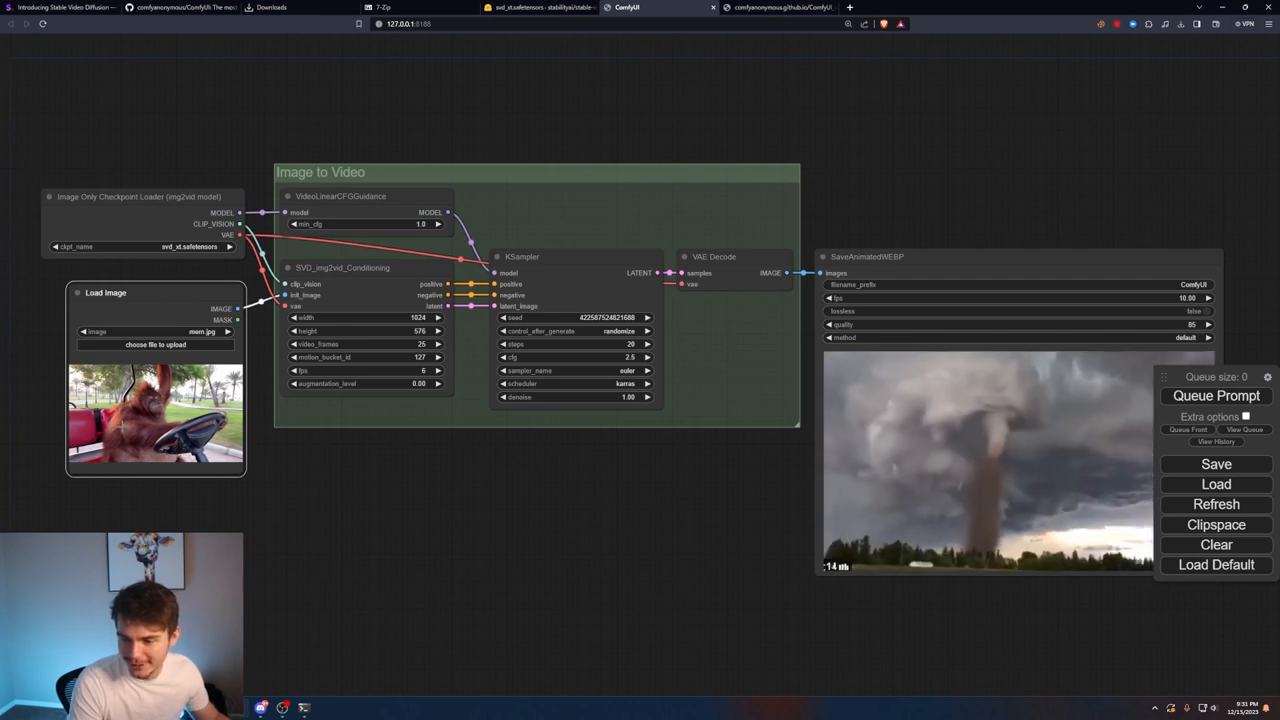
Step: Queue a new generation for the bench press photo
{"action": "left_click", "coordinate": [1216, 395]}
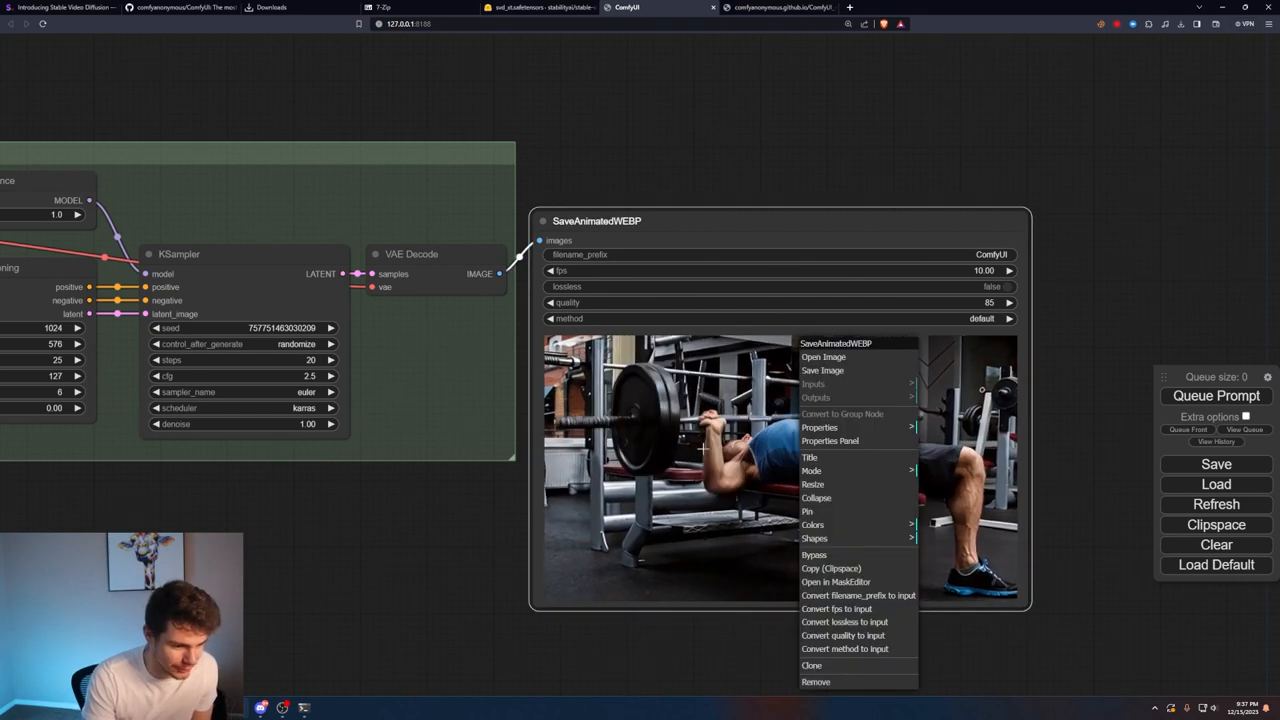
Step: Save the bench press WEBP and convert it in EZGIF to a 2-second MP4 for download
{"action": "left_click", "coordinate": [822, 370]}
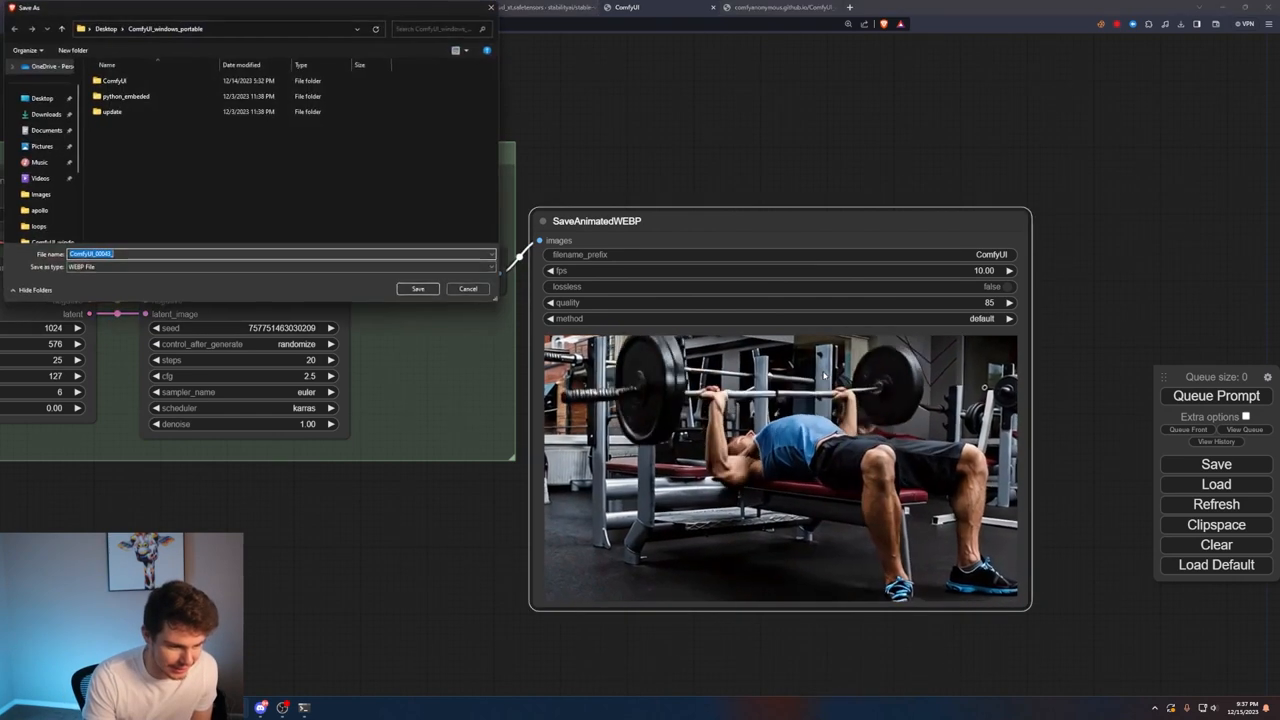
{"action": "left_click", "coordinate": [417, 288]}
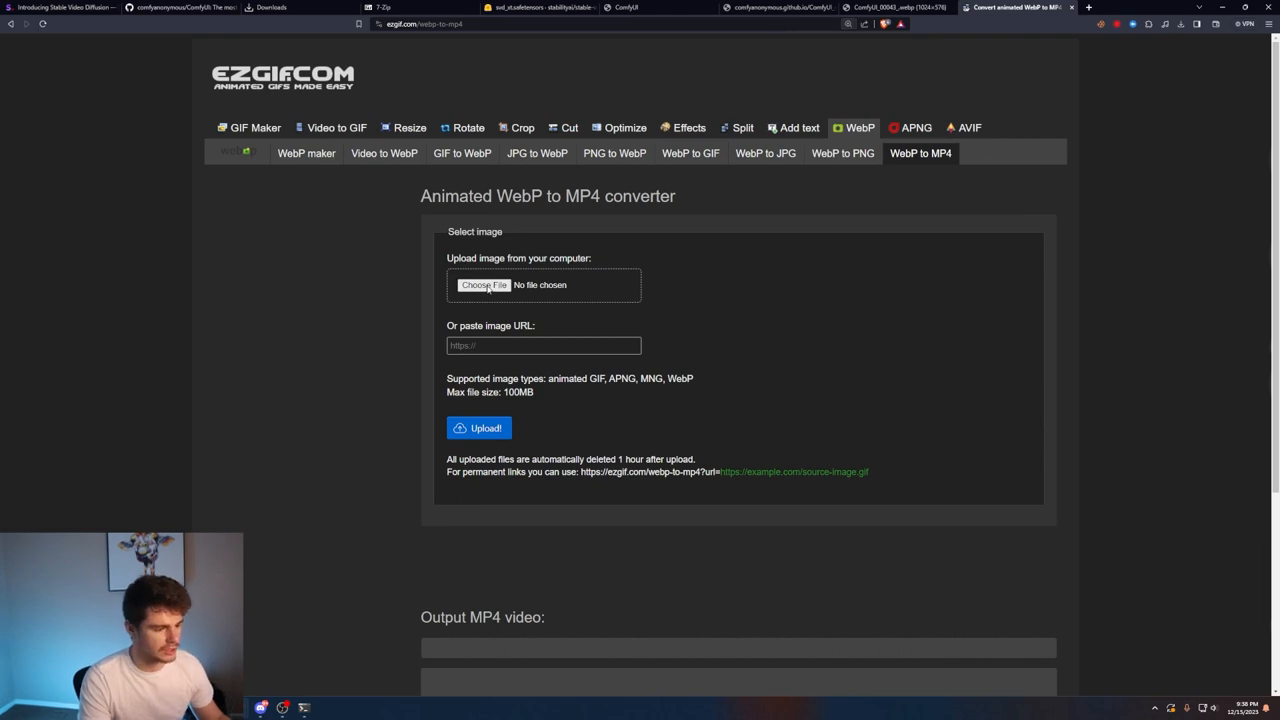
{"action": "left_click", "coordinate": [484, 285]}
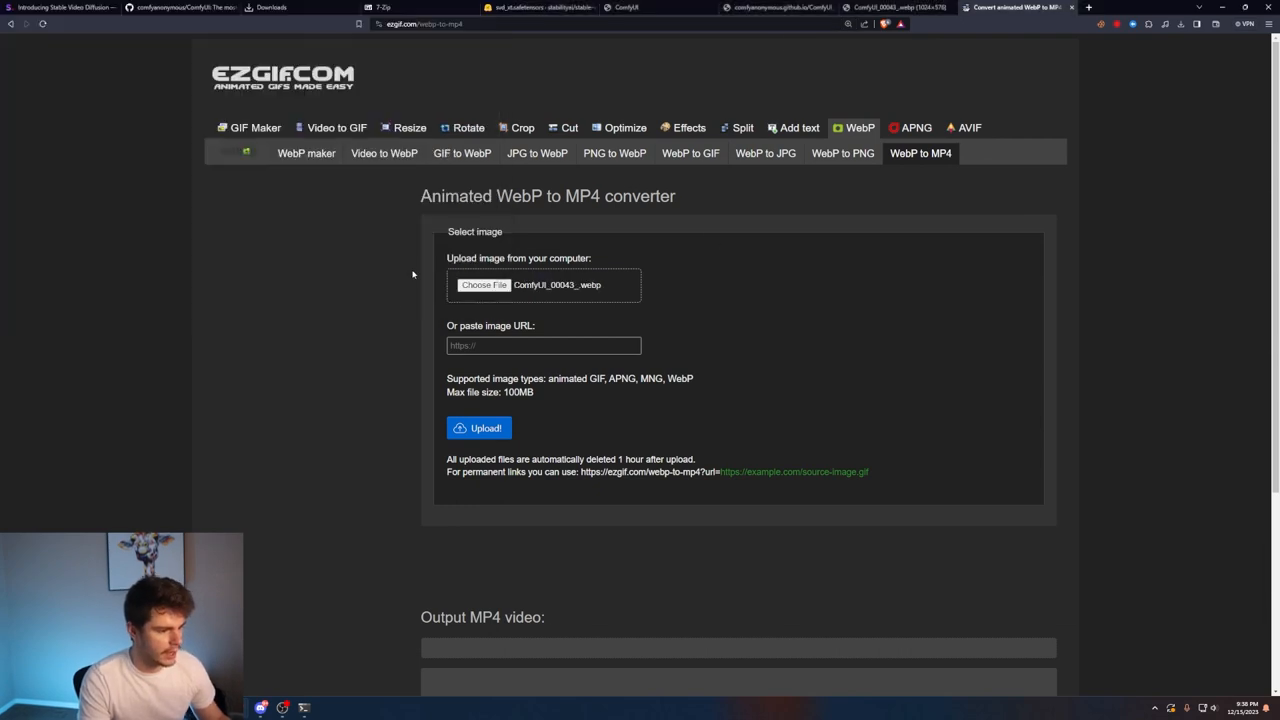
{"action": "left_click", "coordinate": [479, 428]}
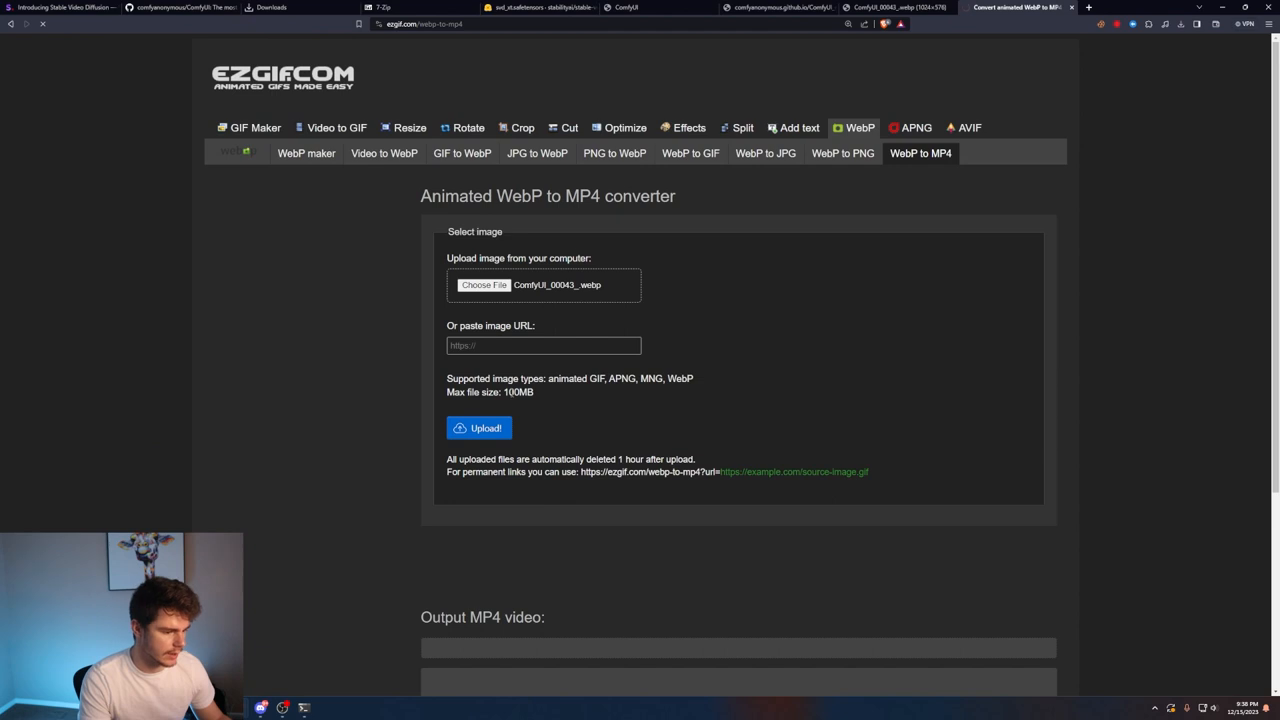
{"action": "left_click", "coordinate": [478, 428]}
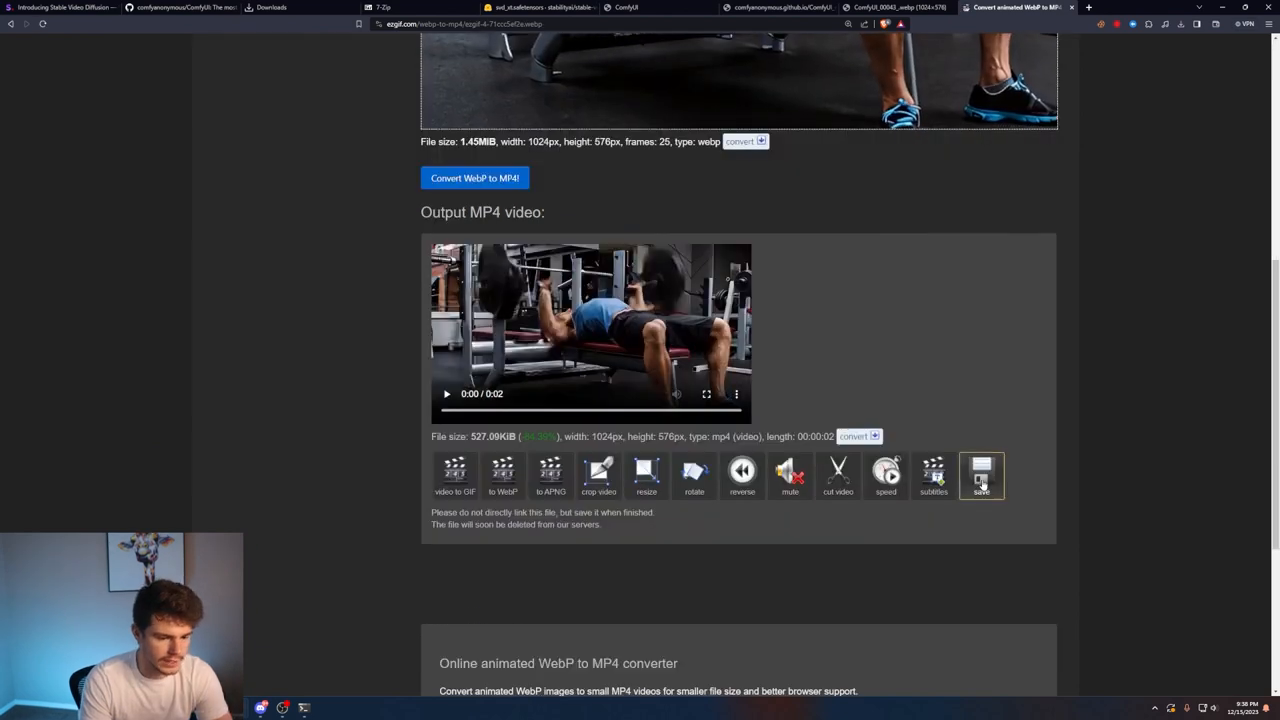
{"action": "left_click", "coordinate": [980, 475]}
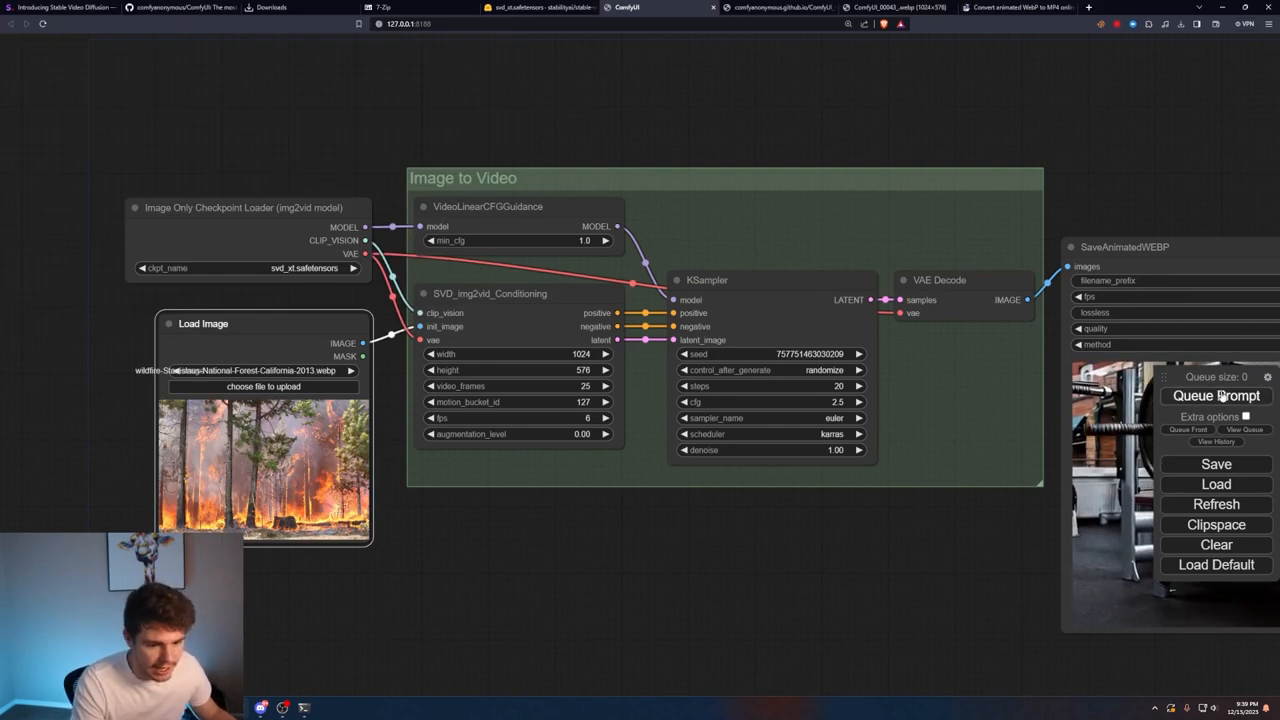
Step: Queue three more clip generations, starting with the wildfire photo and then the airplane photo
{"action": "left_click", "coordinate": [1216, 395]}
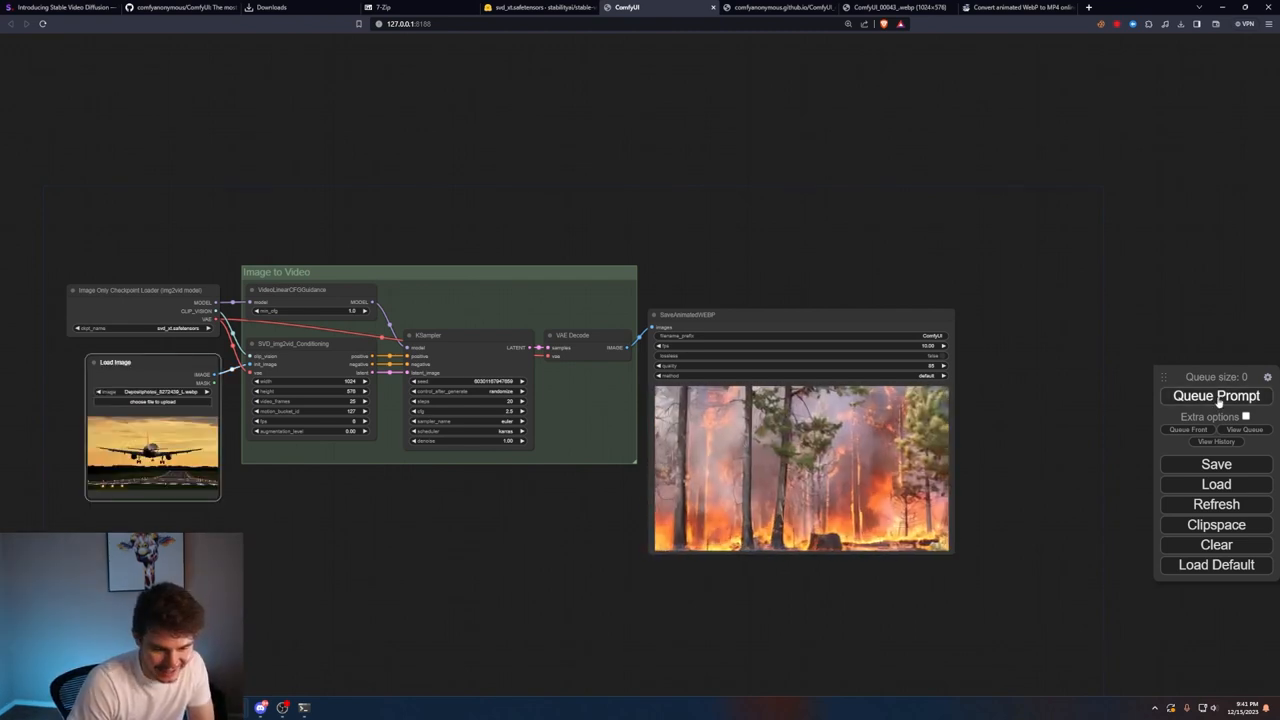
{"action": "left_click", "coordinate": [1216, 395]}
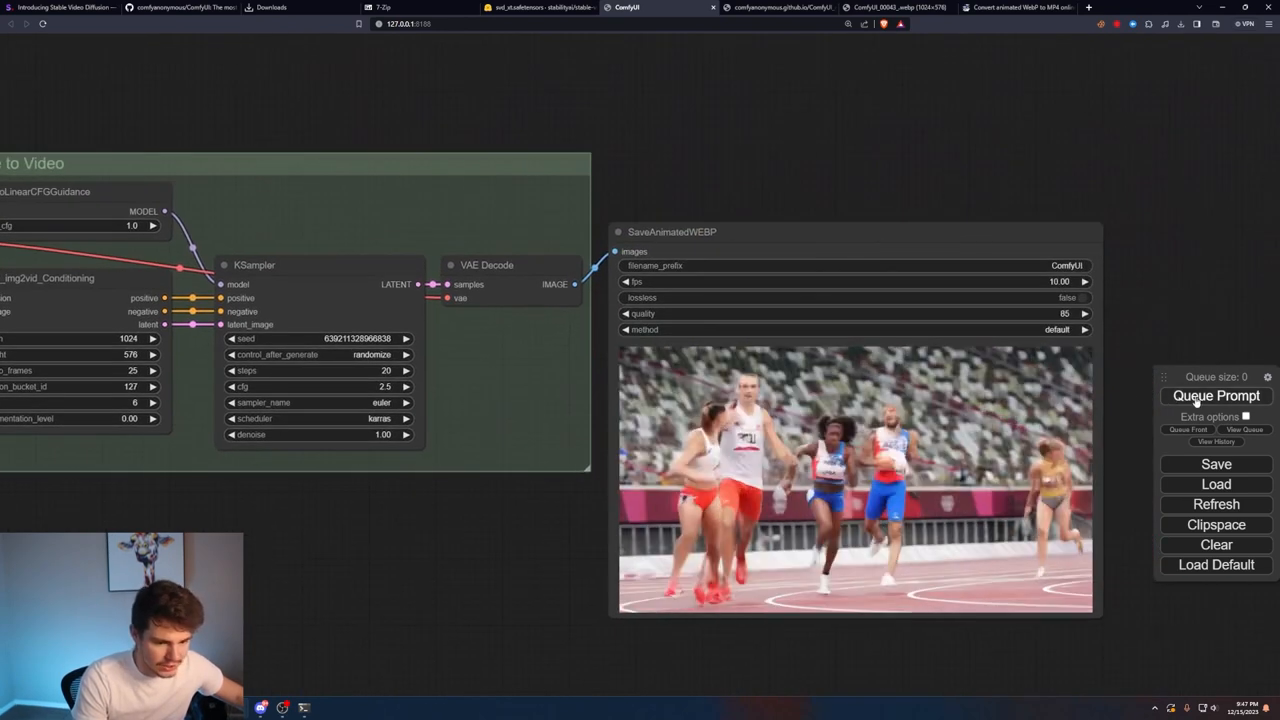
{"action": "left_click", "coordinate": [1216, 395]}
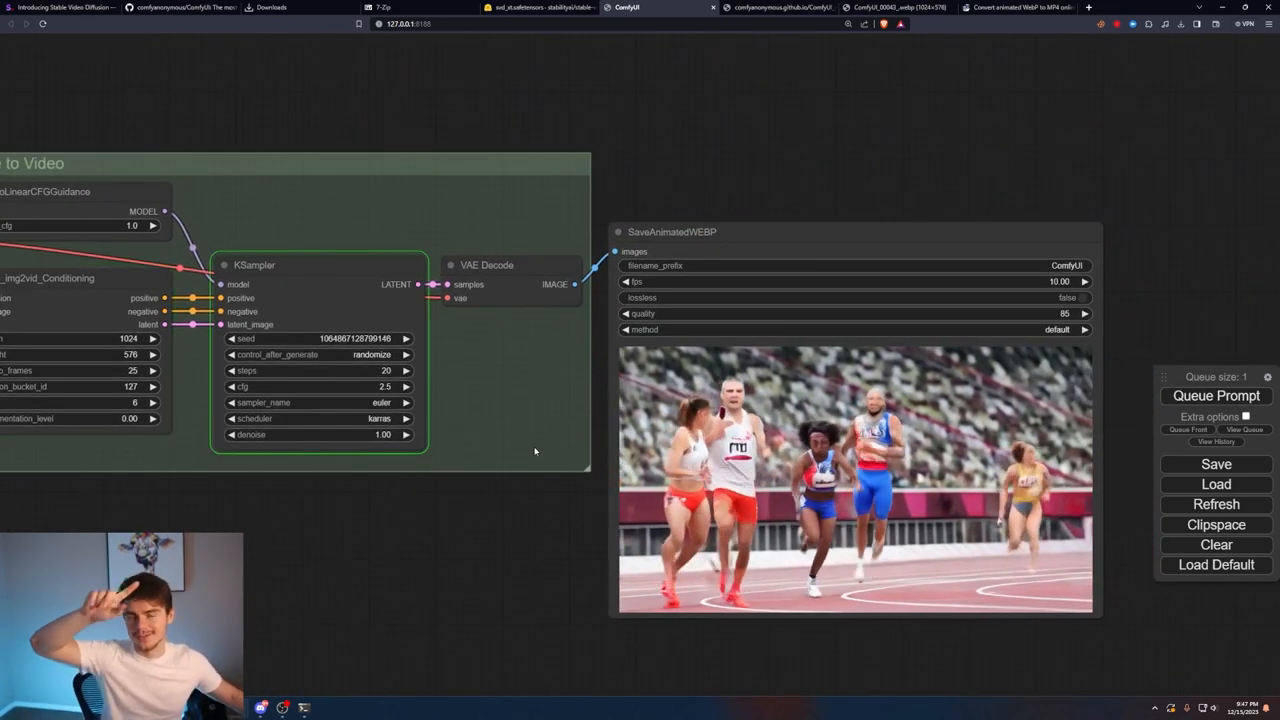